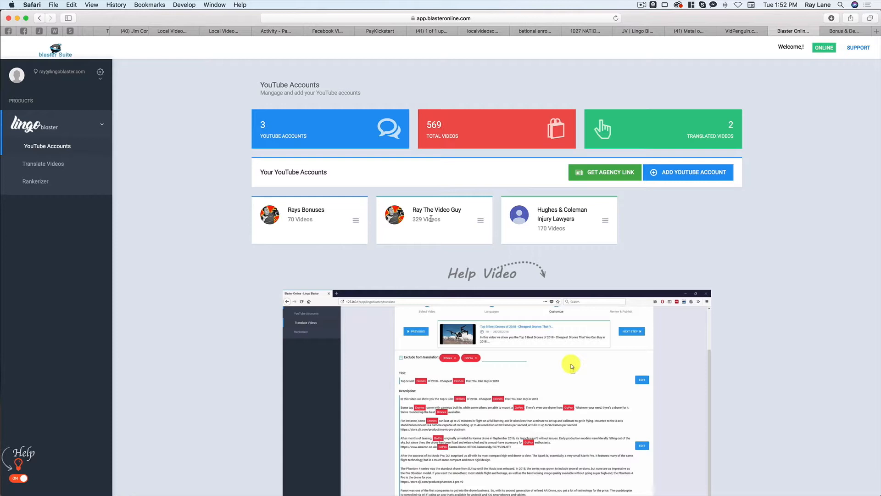
mouse_move(686, 218)
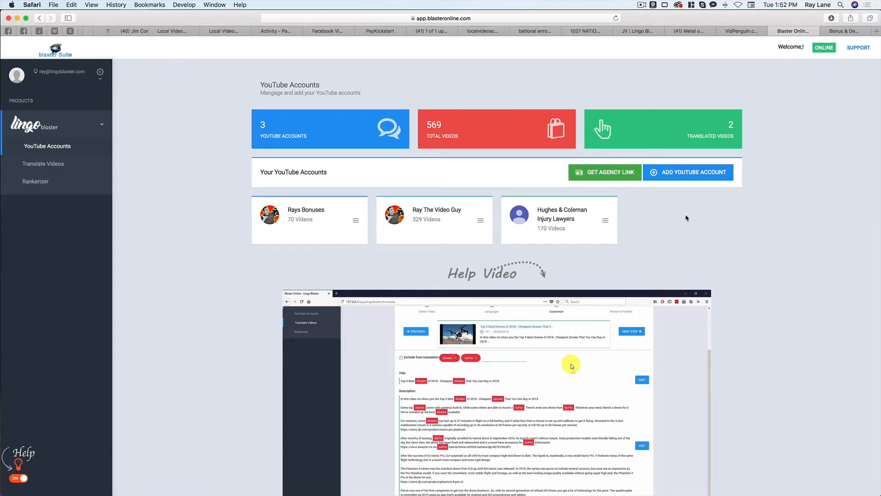
mouse_move(688, 172)
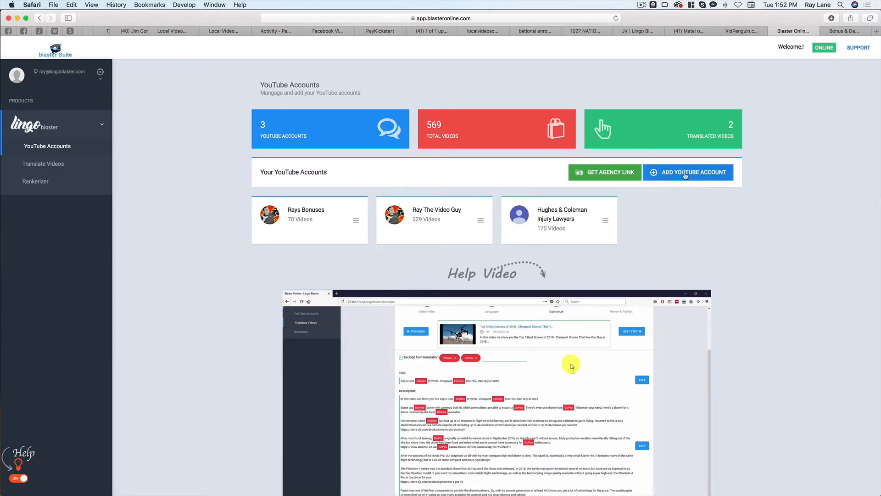
Add the AnimateYourLogo brand channel via the Google account and allow access
click(688, 172)
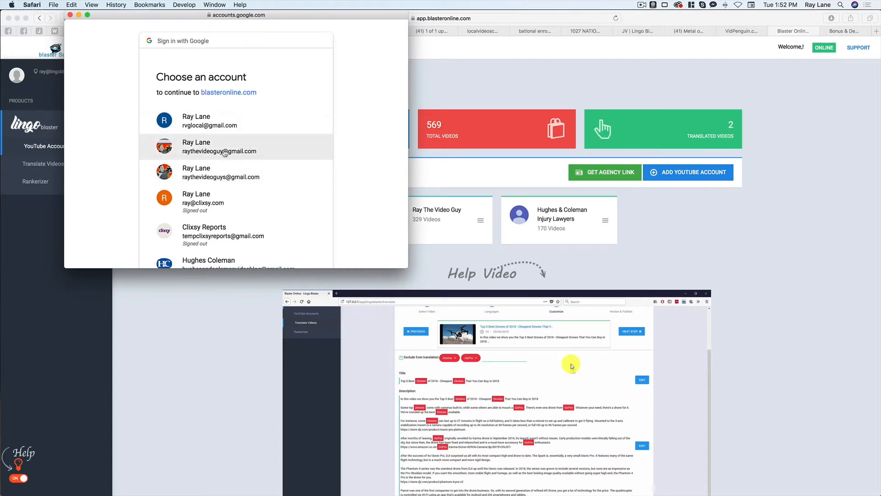
click(220, 147)
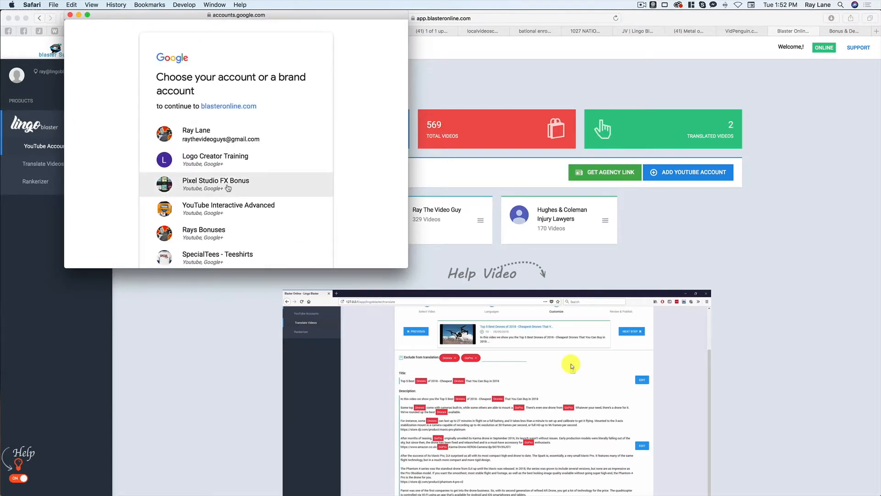
scroll(down, 3)
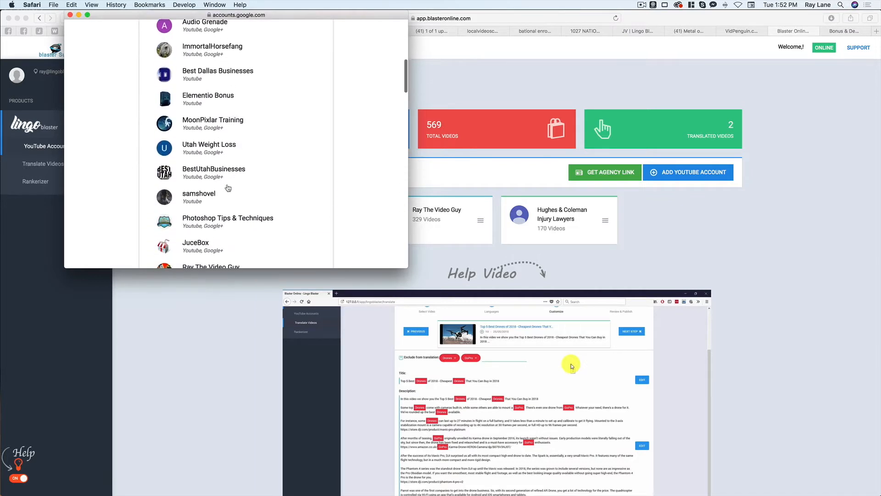
scroll(down, 3)
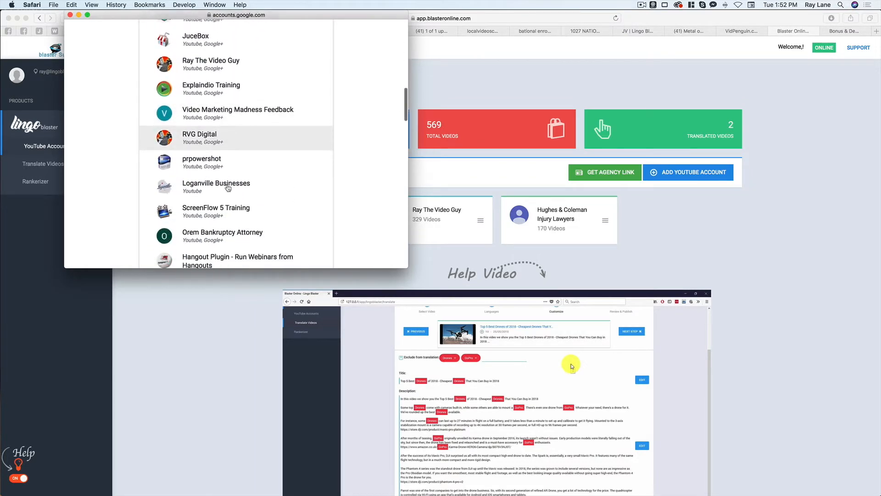
scroll(down, 3)
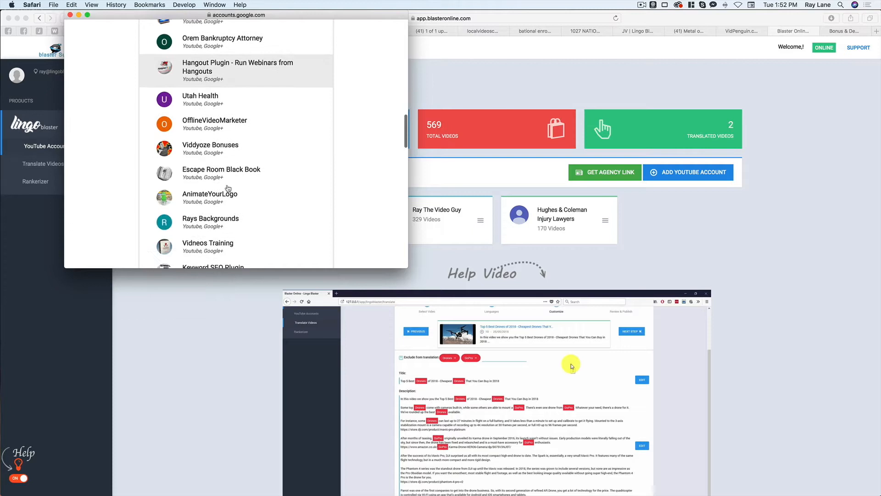
click(209, 197)
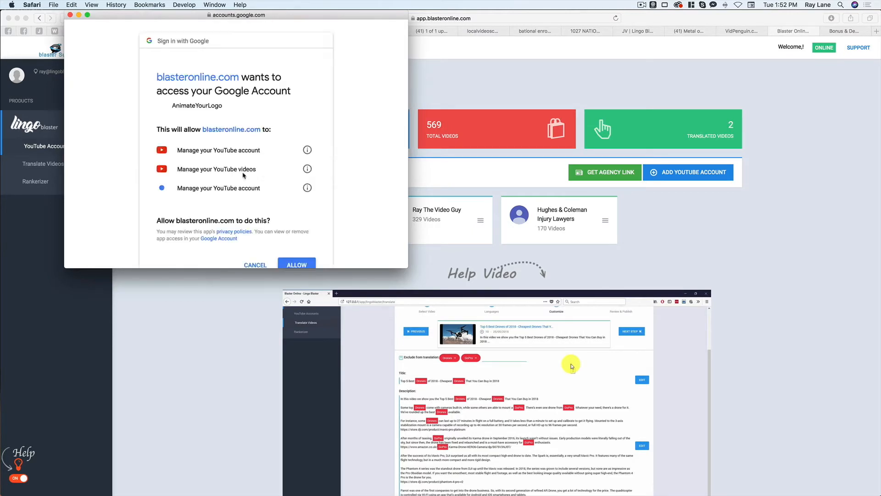
click(295, 265)
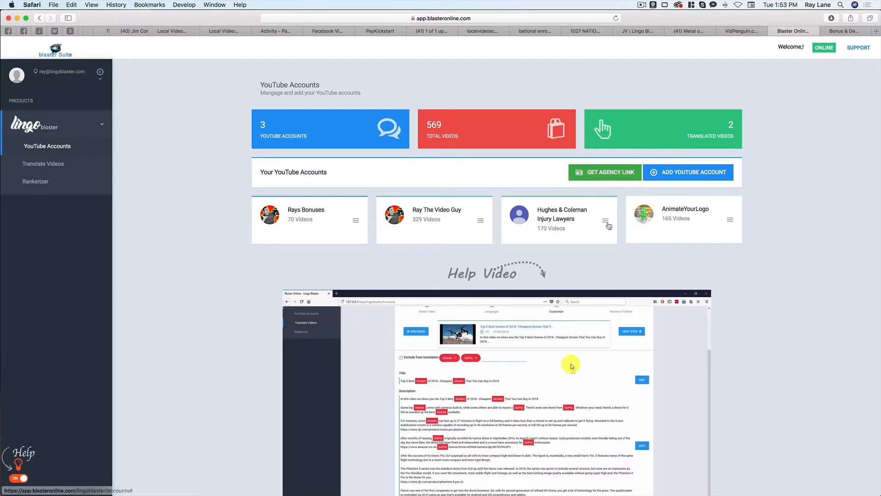
mouse_move(137, 157)
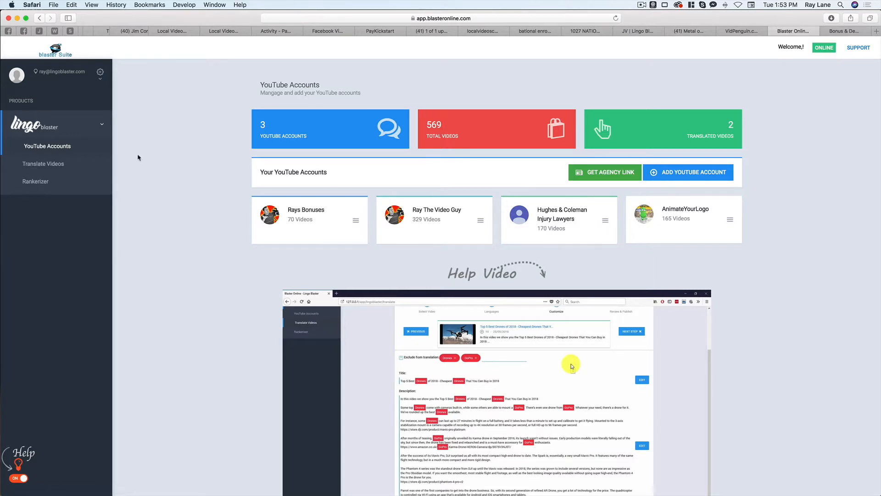
mouse_move(43, 163)
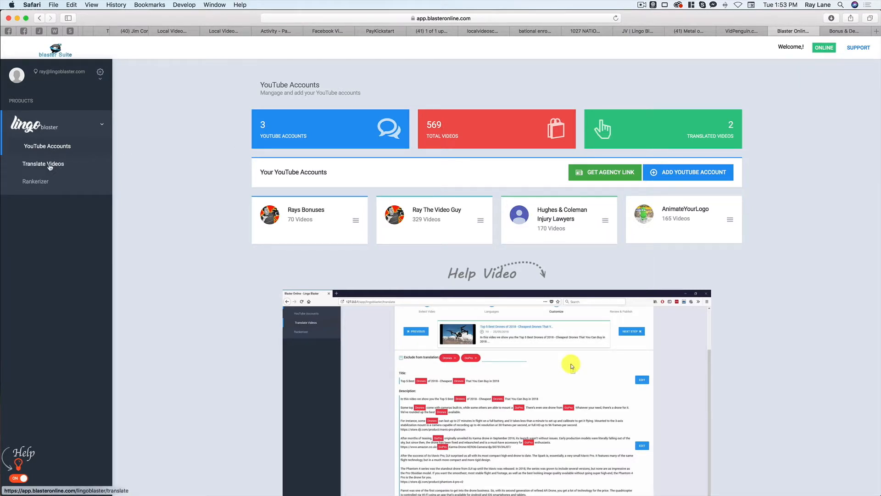
Go to Translate Videos, dismiss the training popup and view the AnimateYourLogo video list
click(43, 163)
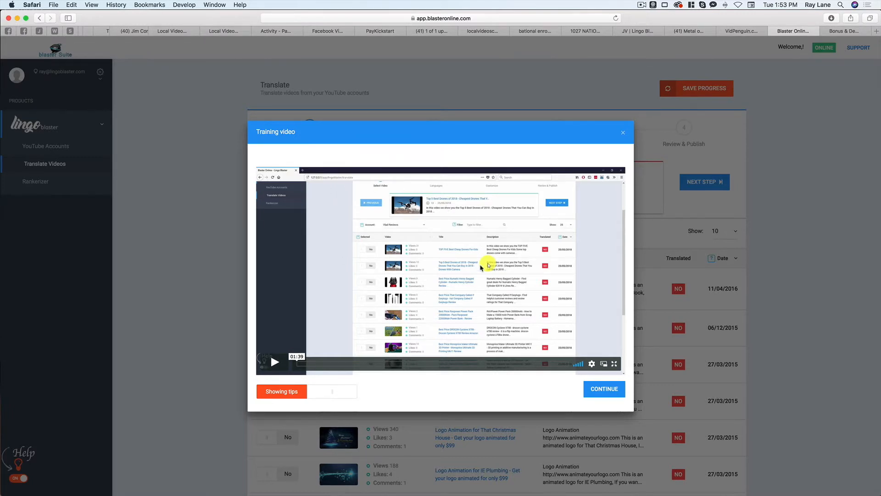
mouse_move(466, 345)
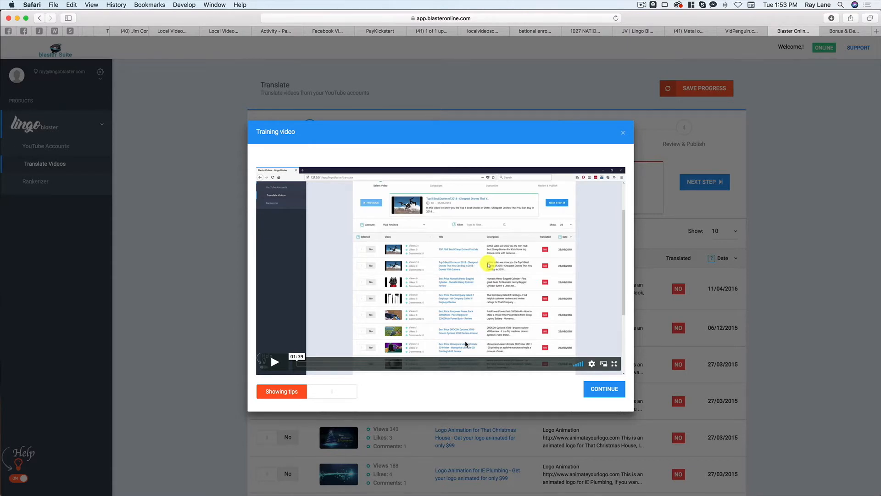
mouse_move(545, 228)
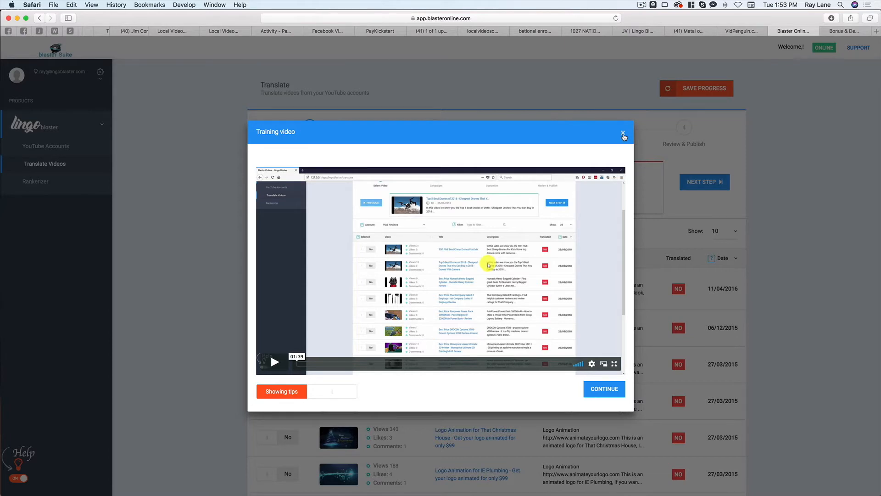
click(622, 133)
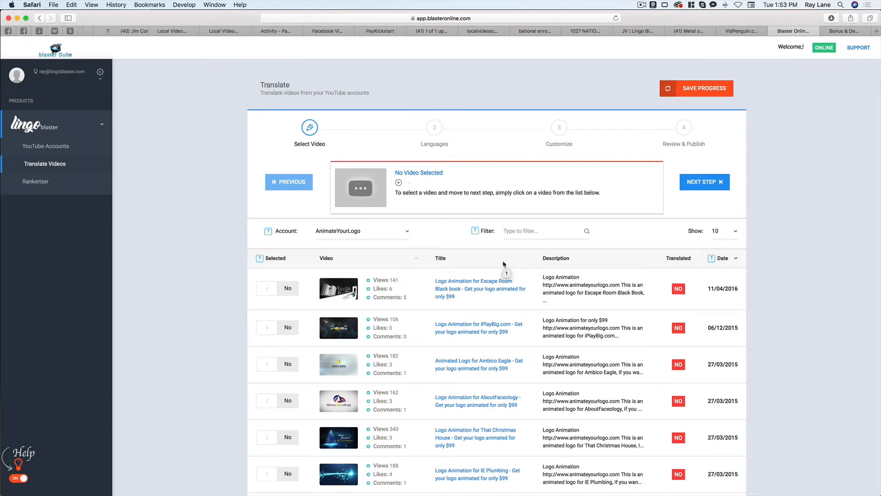
scroll(down, 3)
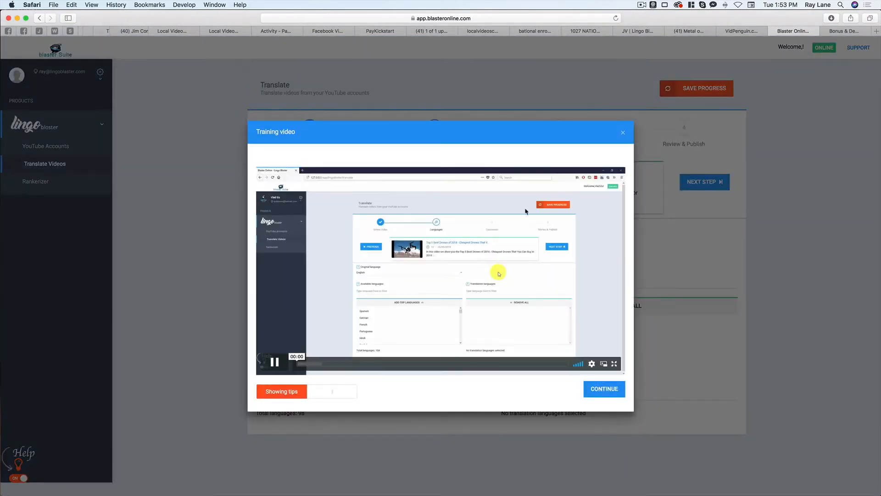
Add Portuguese and Hindi to reach the five-language maximum and dismiss the limit warning
click(622, 133)
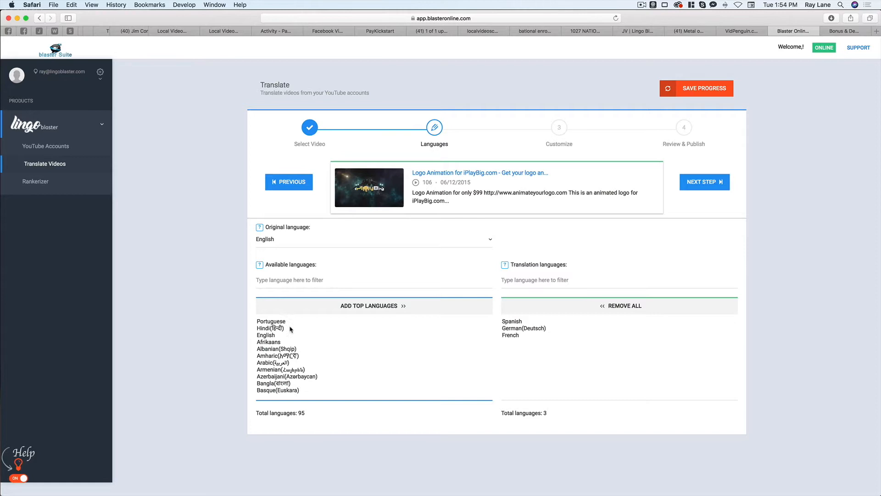
double_click(271, 321)
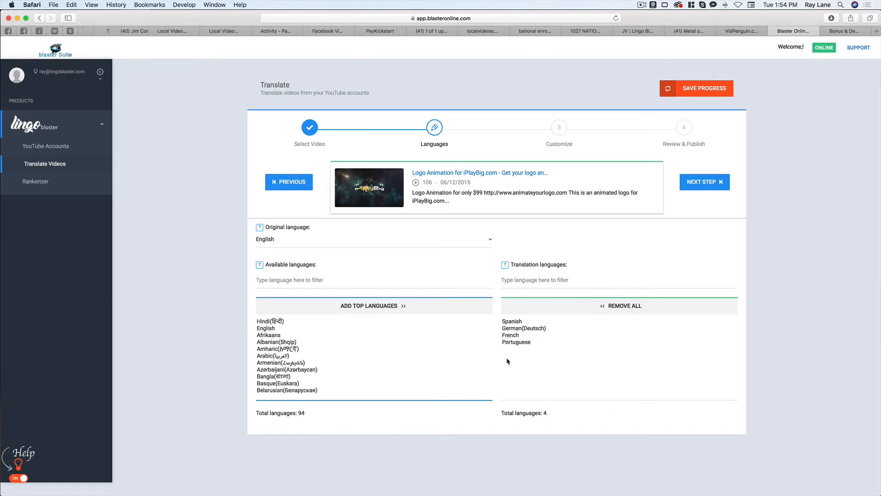
mouse_move(541, 326)
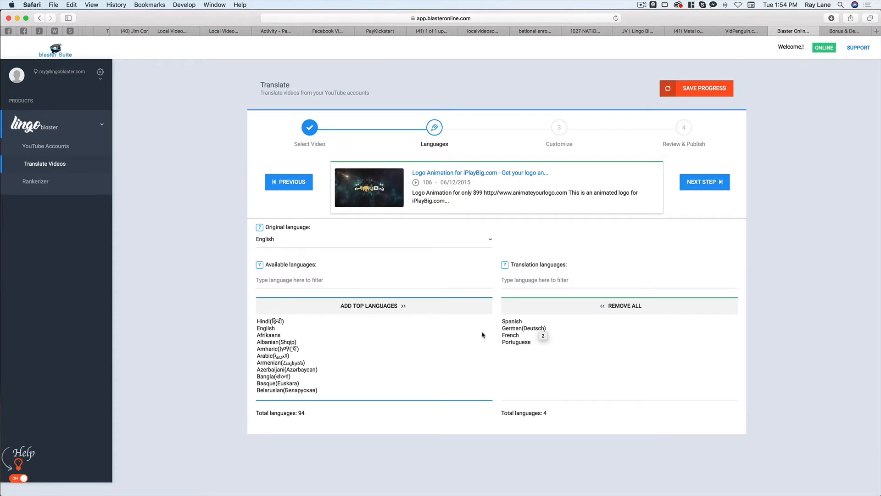
click(270, 321)
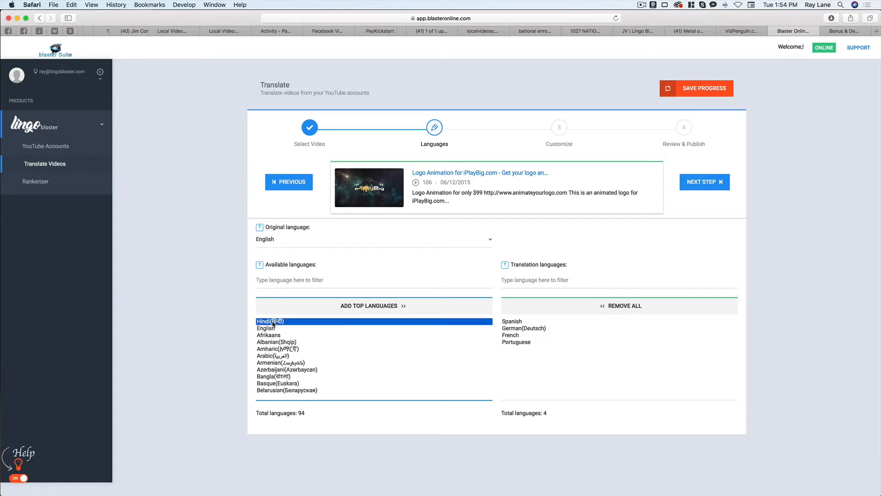
double_click(270, 321)
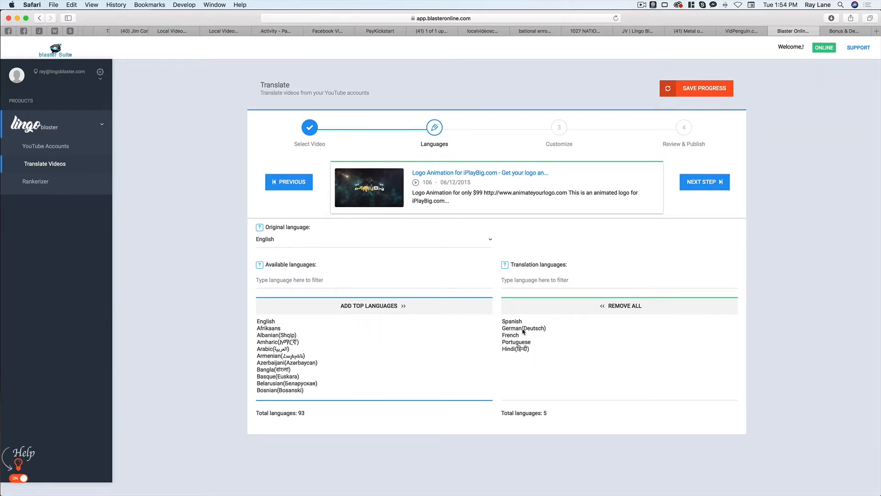
mouse_move(496, 335)
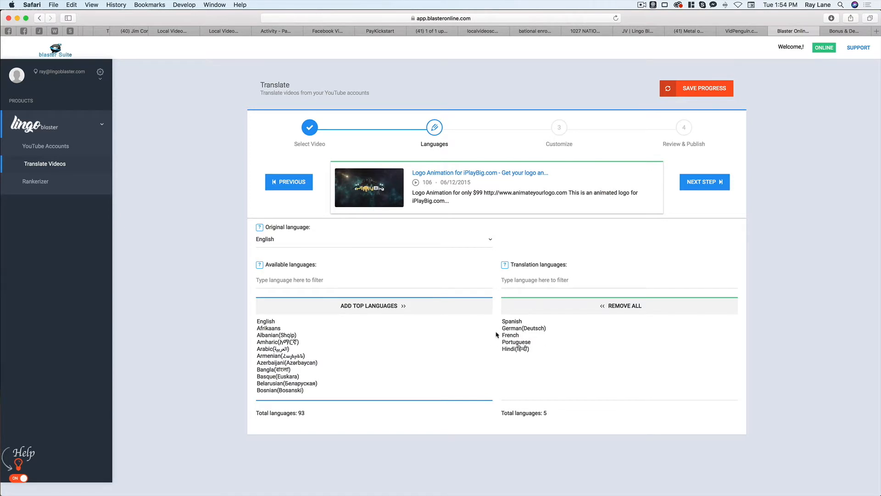
mouse_move(523, 350)
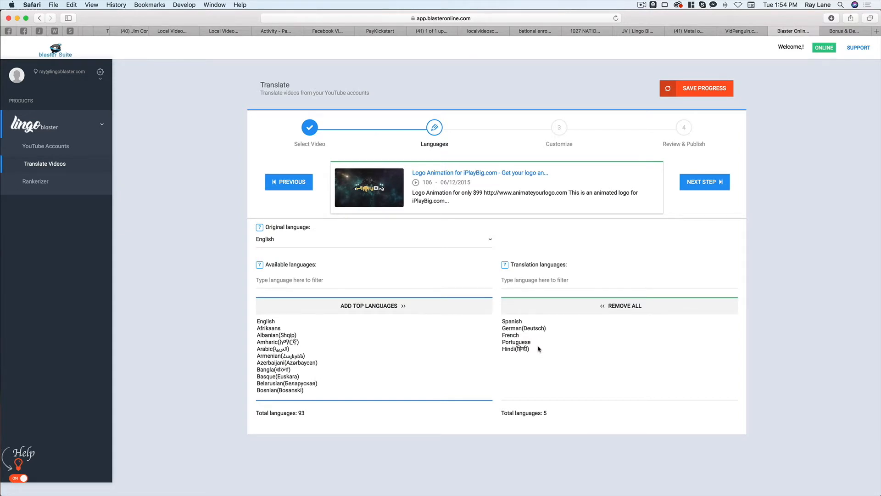
mouse_move(520, 312)
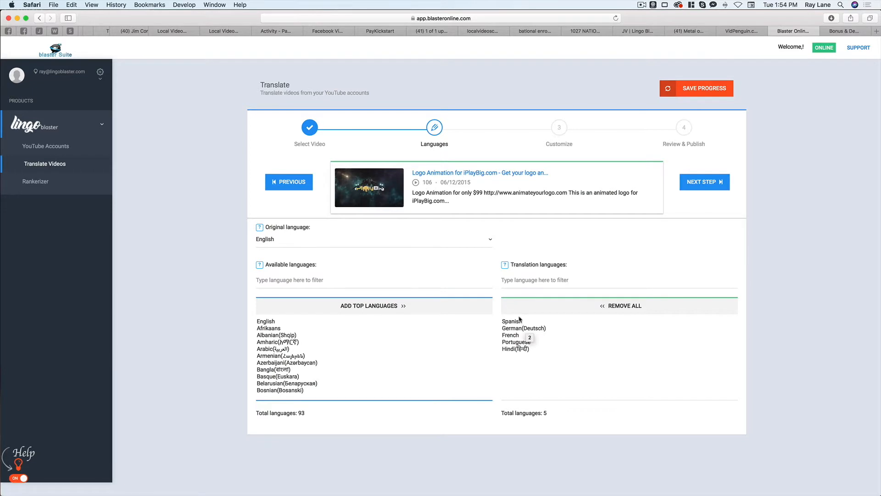
mouse_move(406, 343)
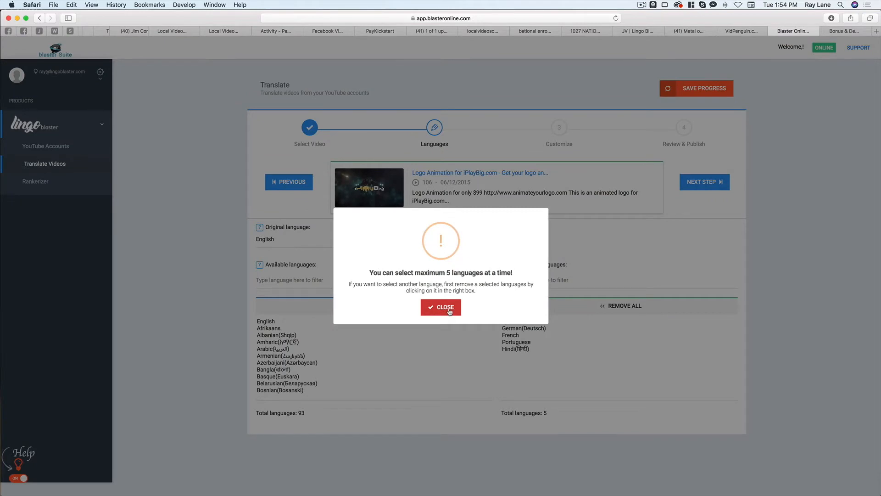
click(441, 307)
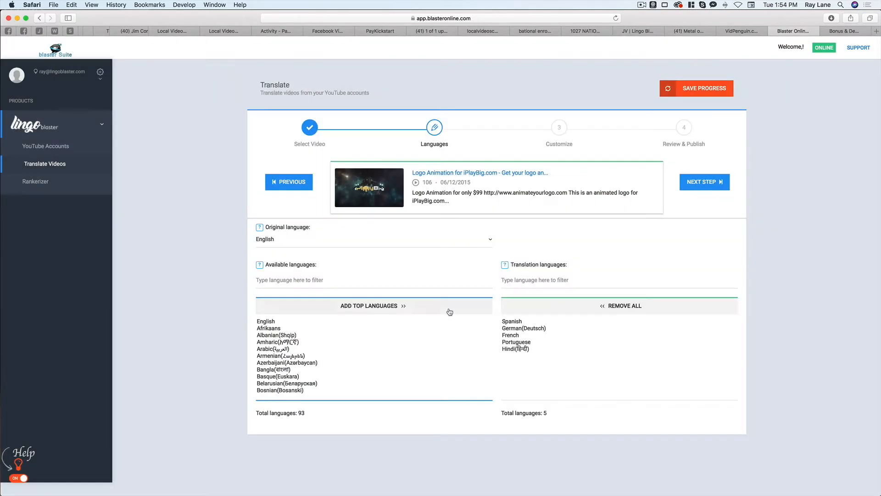
mouse_move(449, 311)
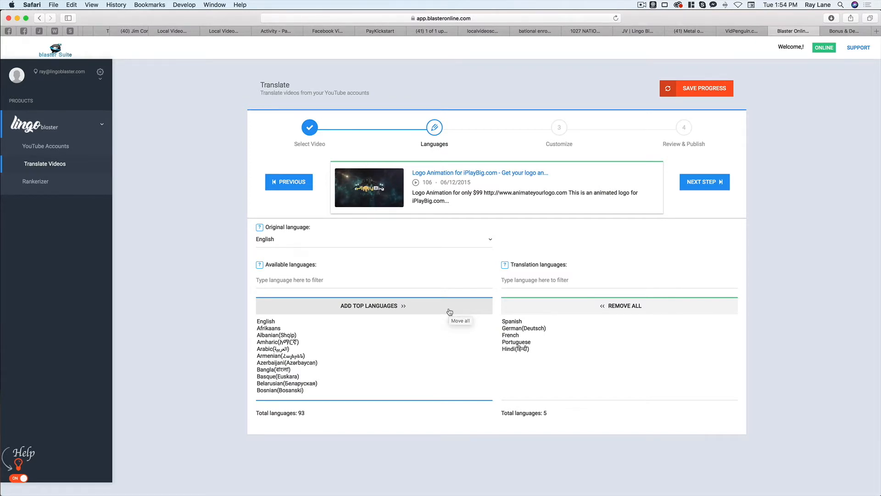
mouse_move(448, 311)
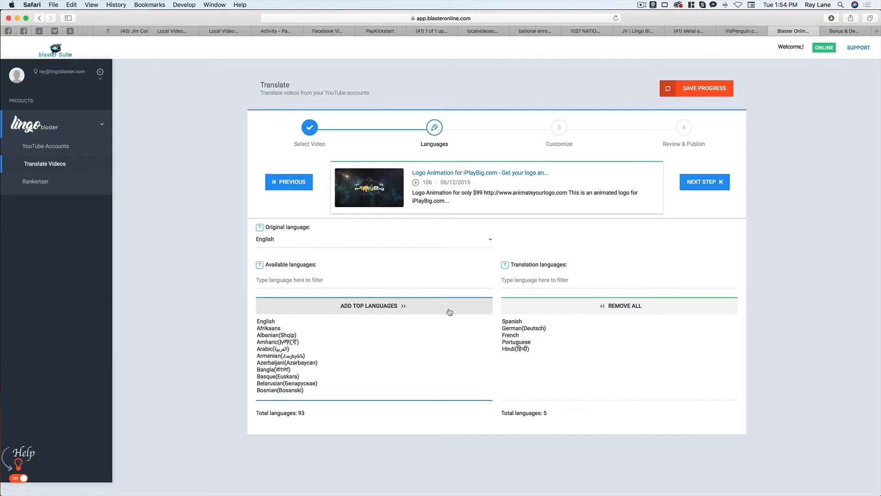
mouse_move(540, 343)
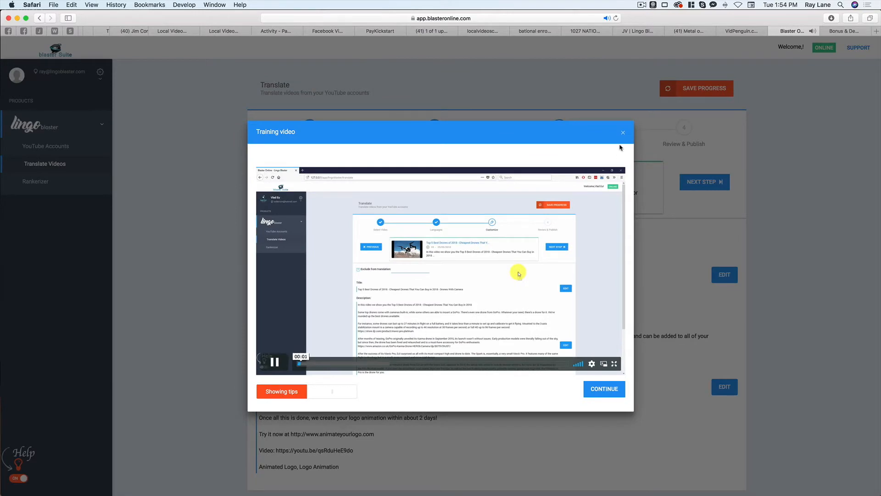
Exclude 'logo' from translation and continue to the Review & Publish step
click(622, 132)
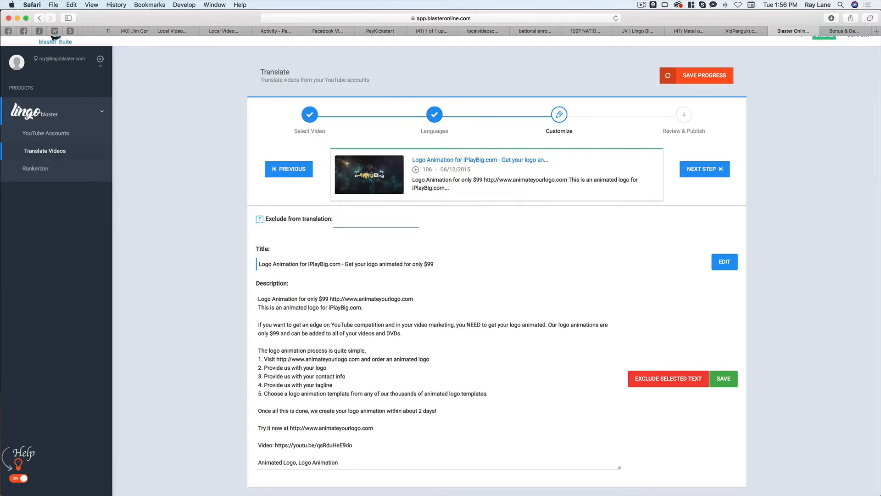
click(668, 378)
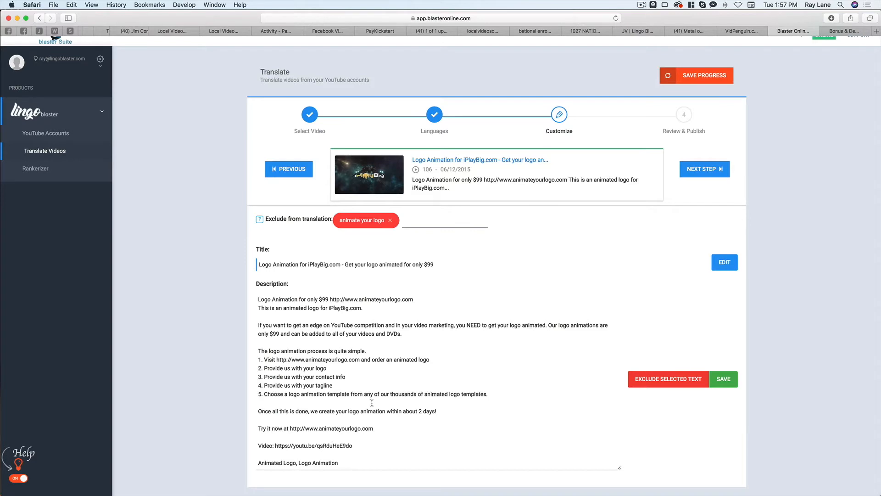
click(389, 220)
text(logo)
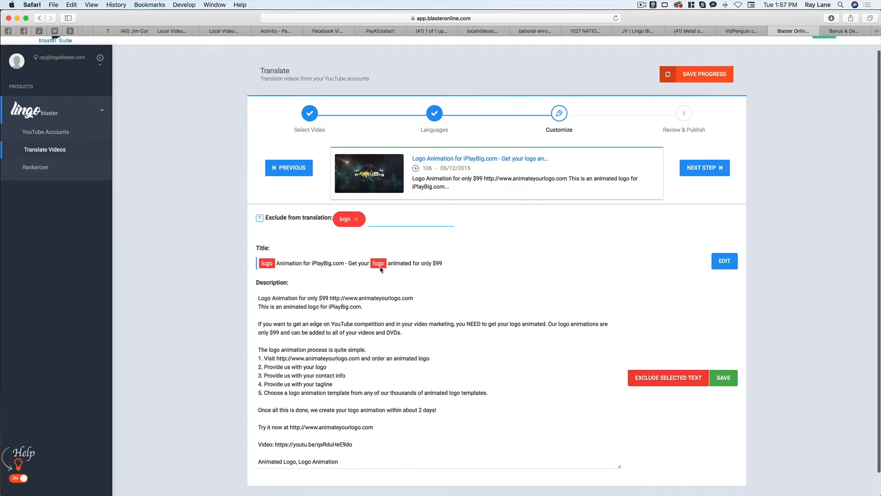
mouse_move(385, 283)
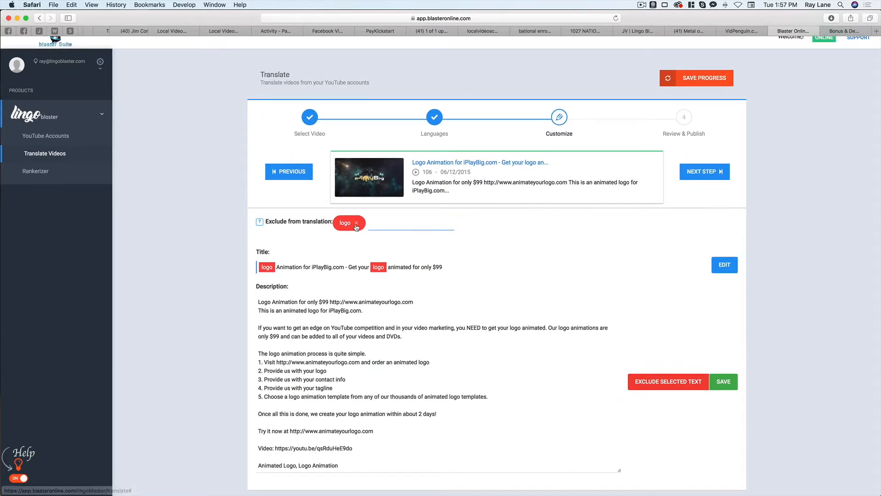
click(356, 223)
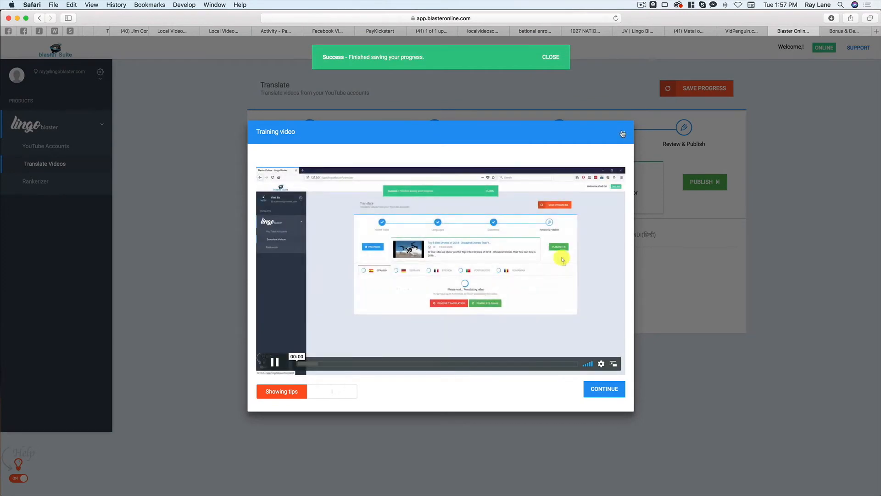
Review the German, Portuguese and Hindi translated titles and descriptions
click(623, 134)
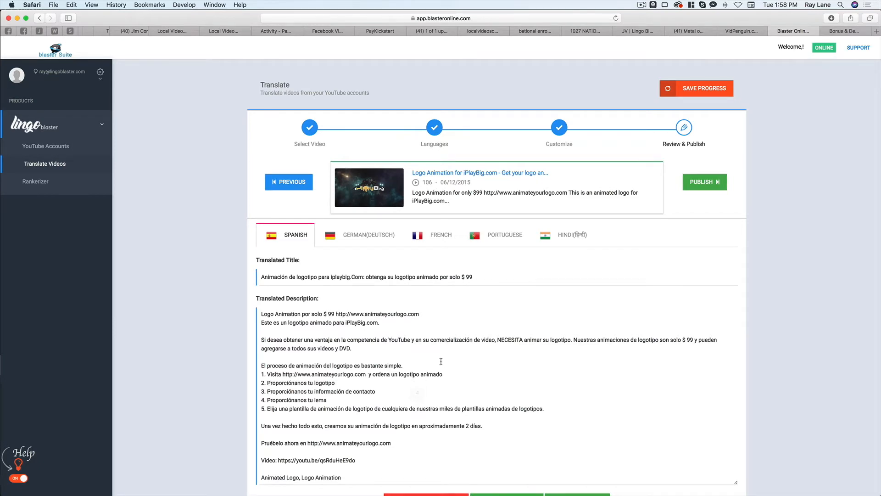
mouse_move(345, 390)
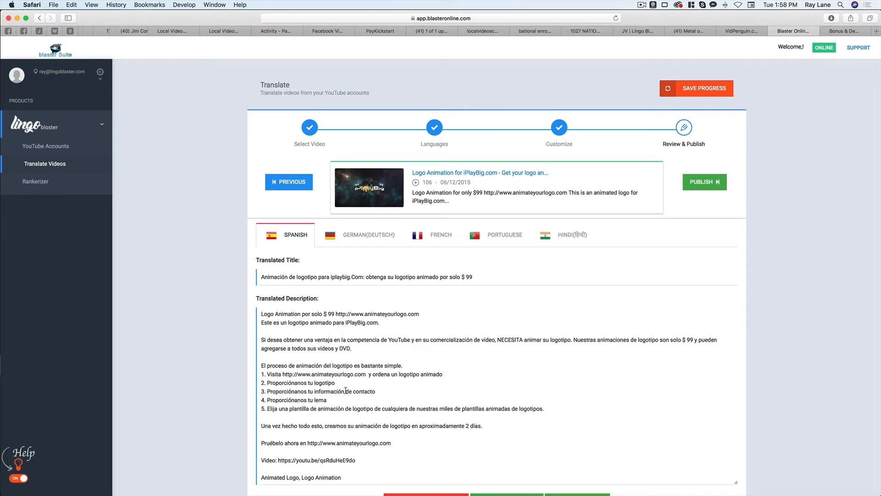
mouse_move(369, 240)
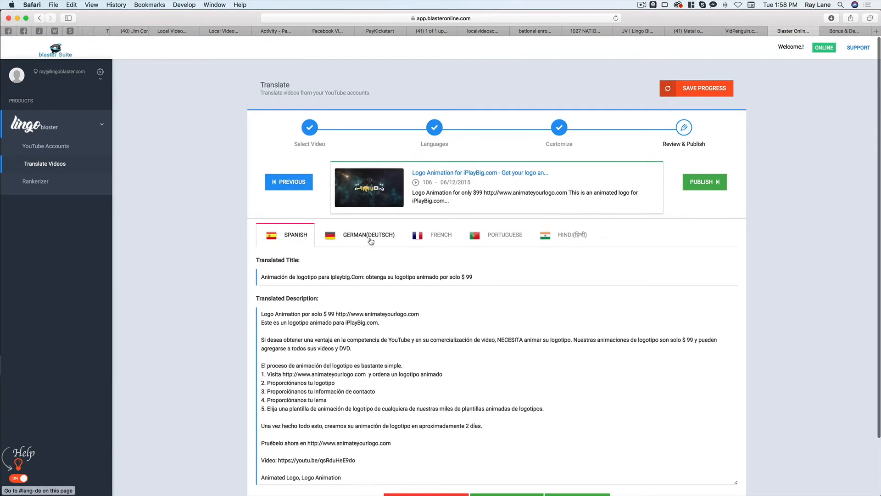
click(368, 234)
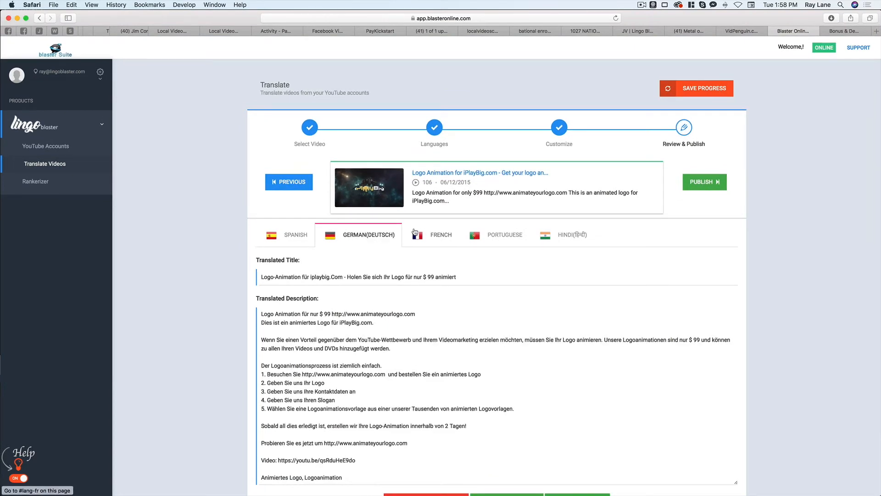
click(505, 234)
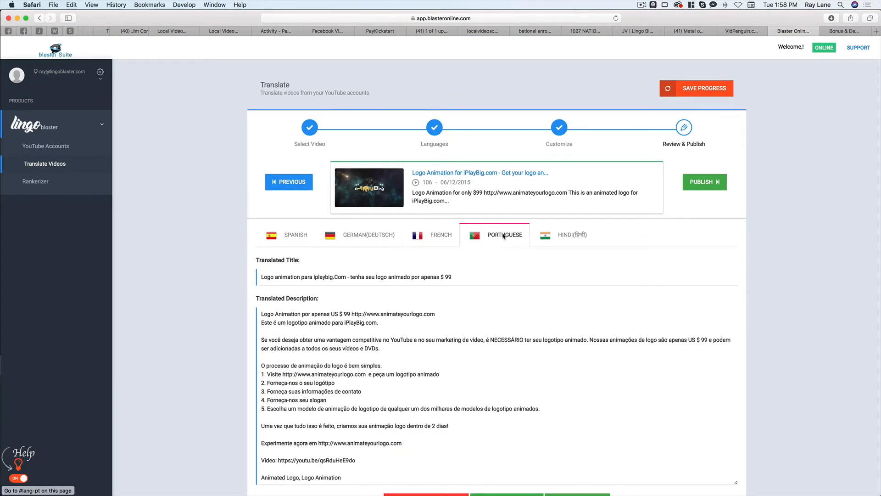
click(571, 235)
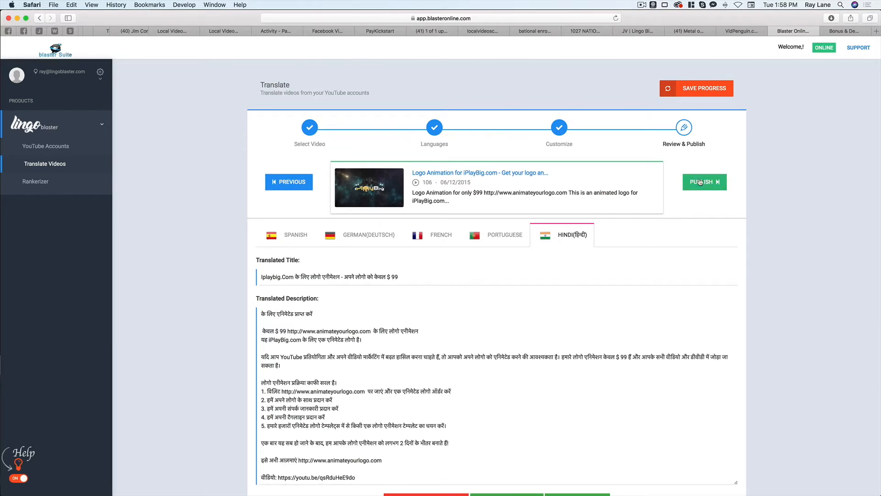
Publish the translations and follow the link to the updated YouTube video
click(704, 182)
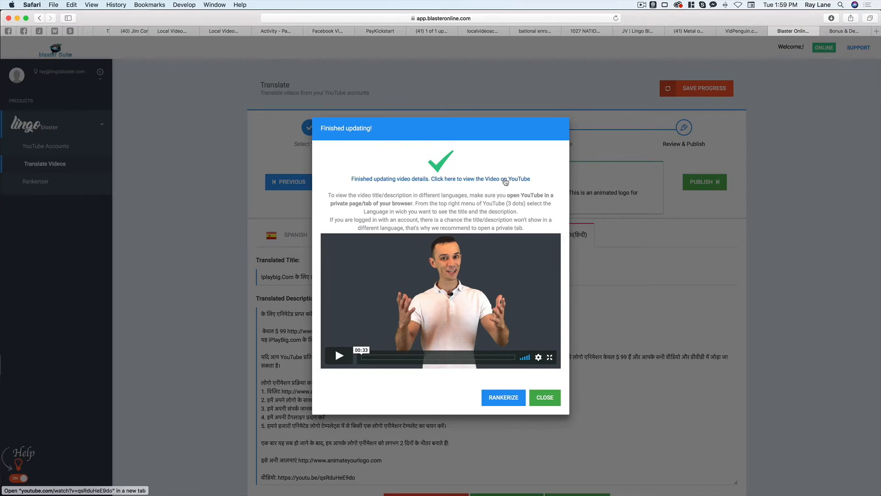
click(480, 179)
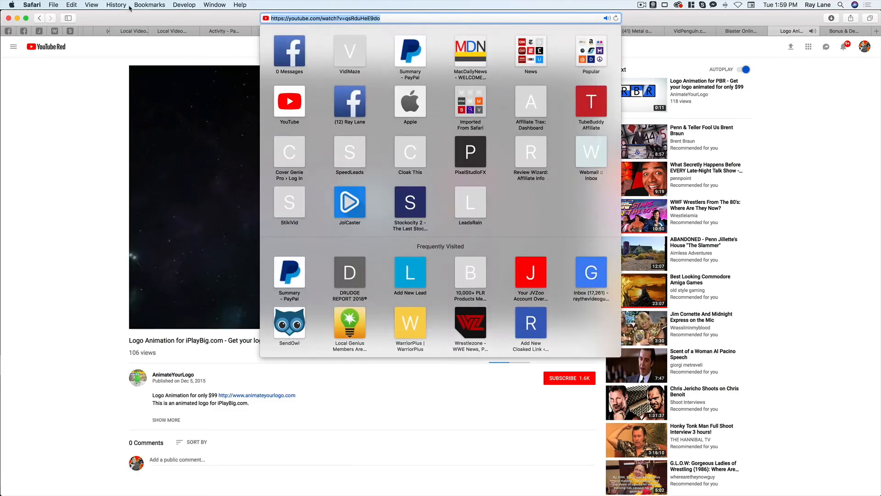
click(53, 5)
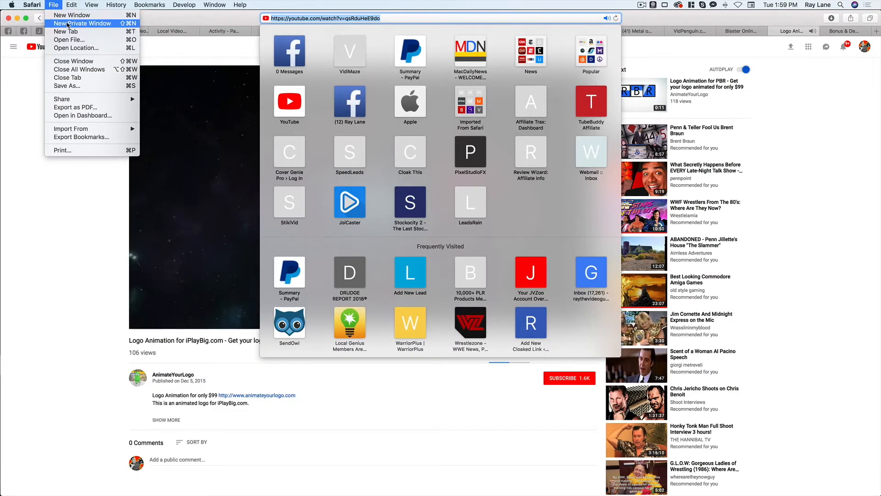
click(83, 23)
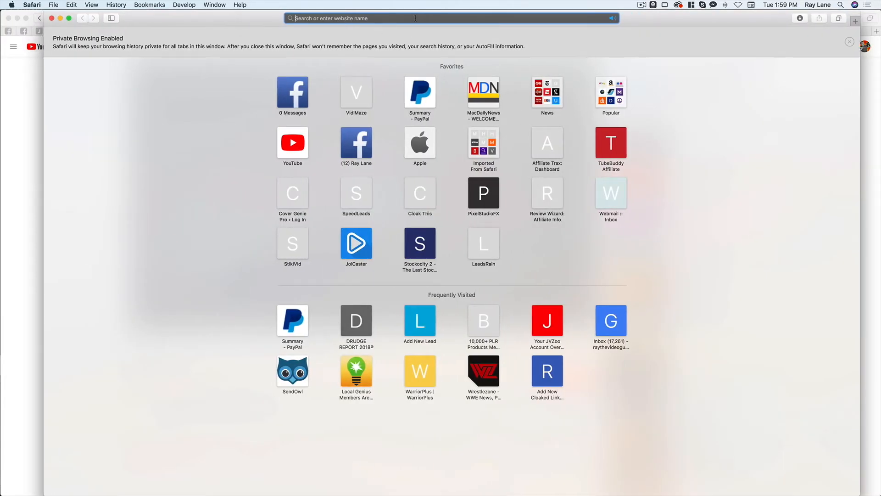
text(https://youtube.com/watch?v=qsRduHeE9do)
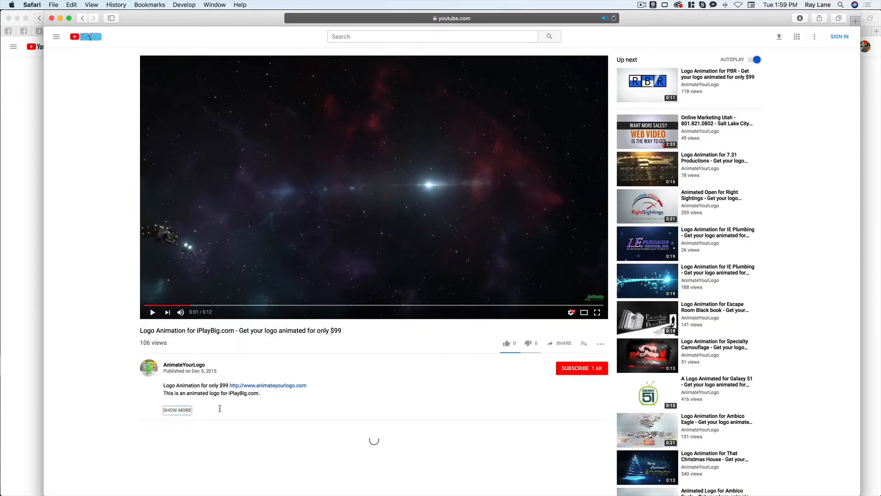
Expand the description and check it with YouTube's interface language set to Spanish
click(177, 409)
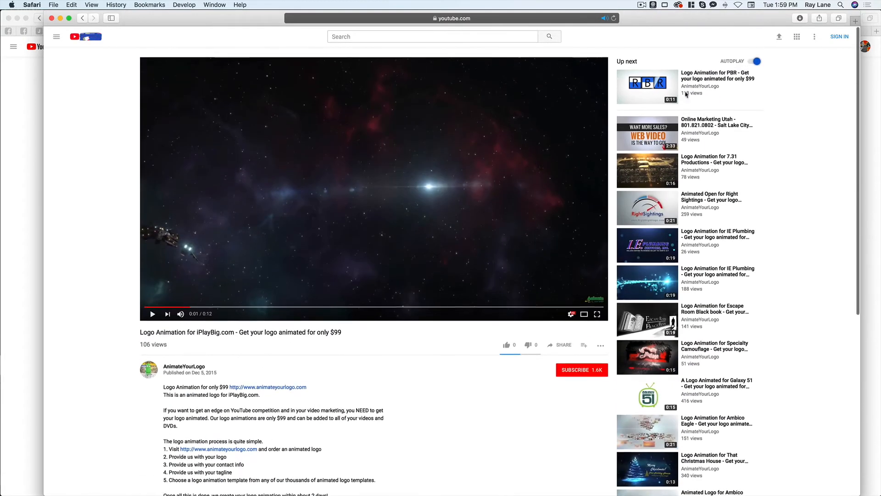
click(814, 37)
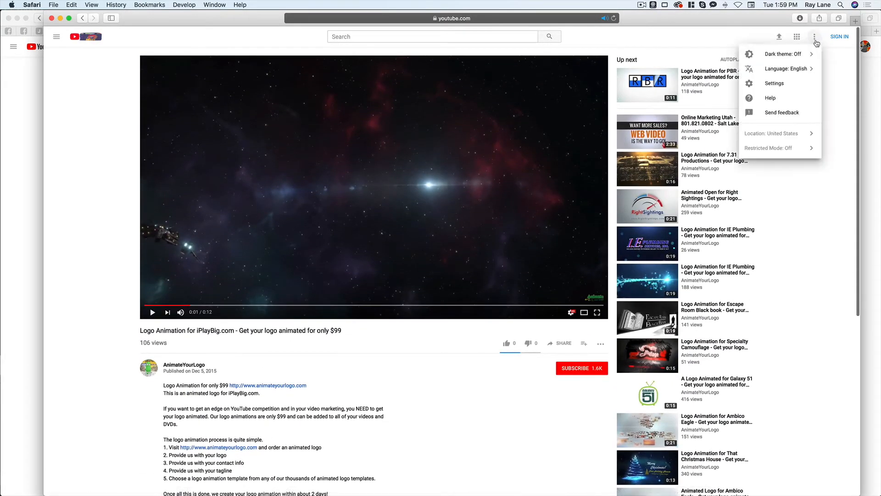
click(786, 68)
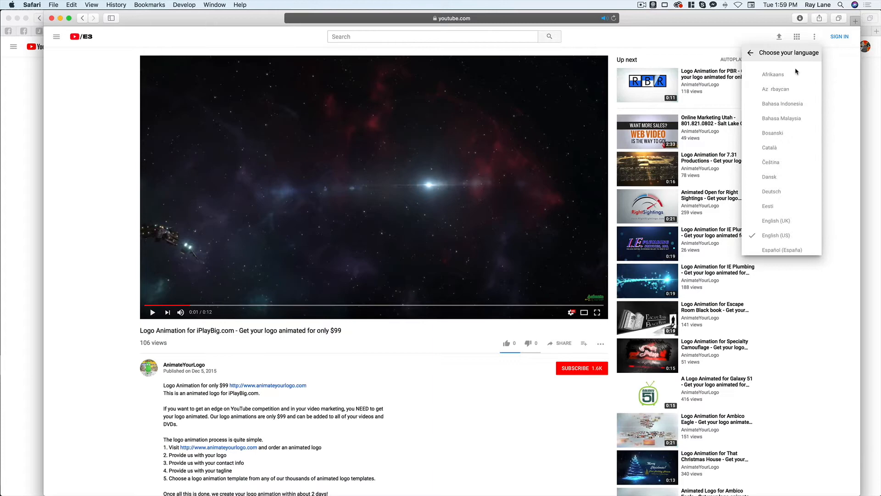
mouse_move(782, 235)
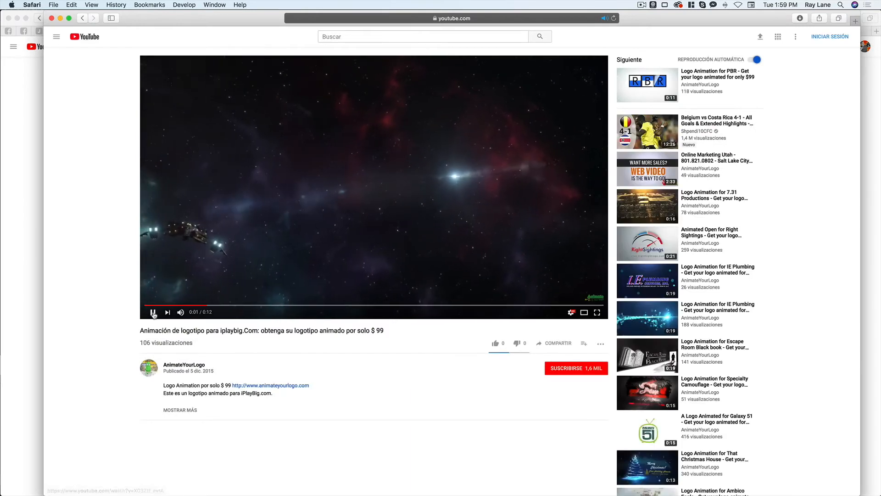
click(180, 409)
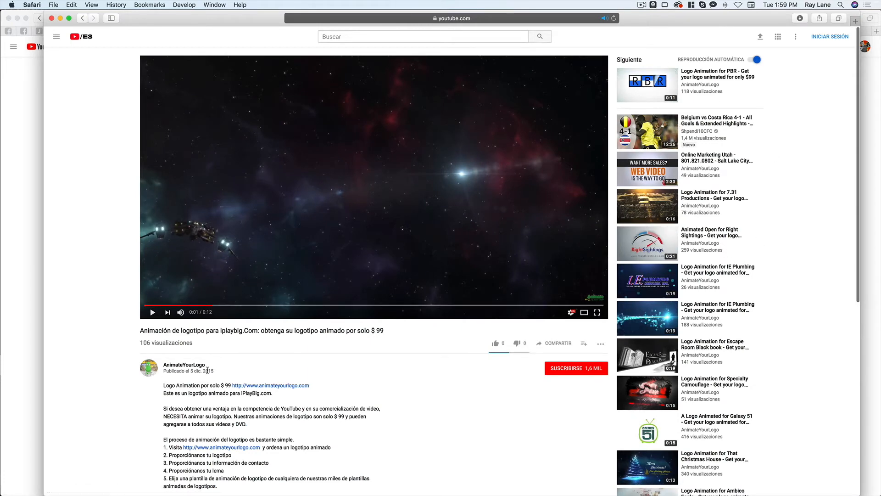
scroll(down, 3)
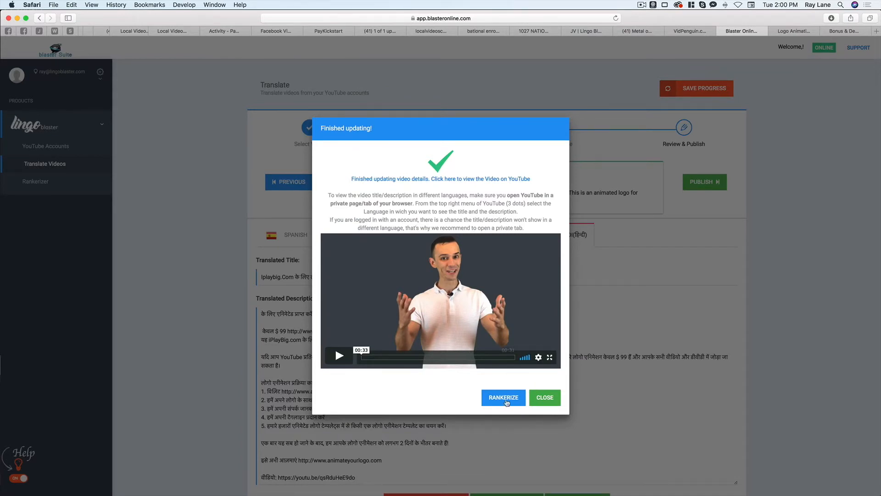
mouse_move(524, 390)
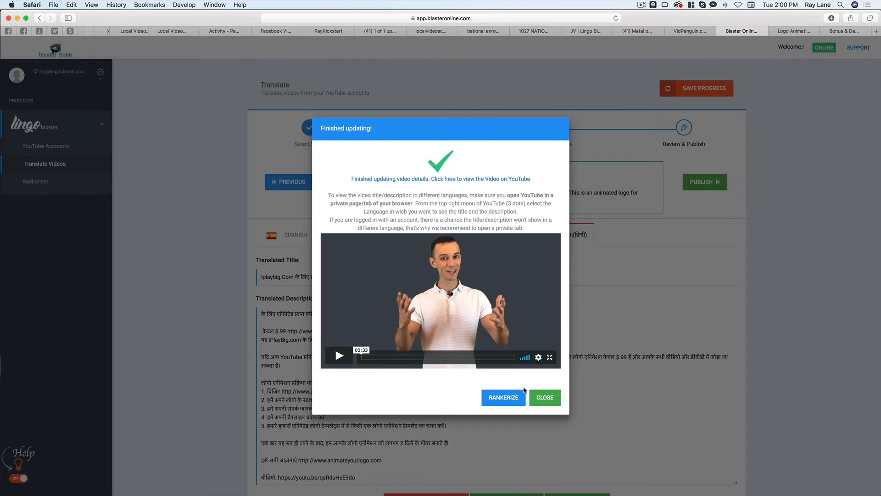
mouse_move(544, 397)
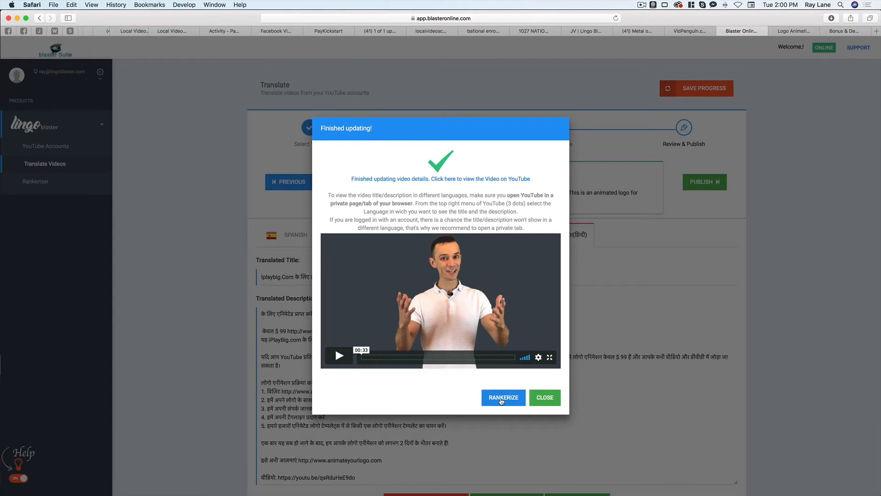
Go to the Rankerizer and select the Logo Animation for iPlayBig.com video
click(544, 397)
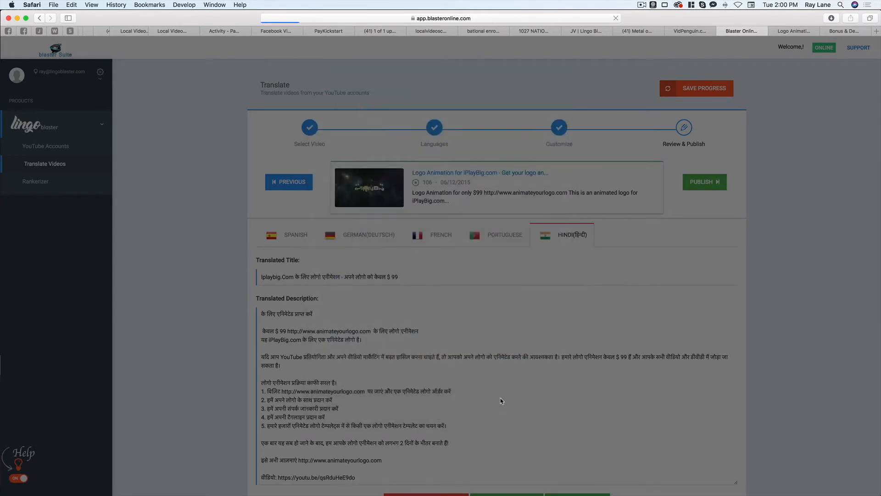
click(37, 181)
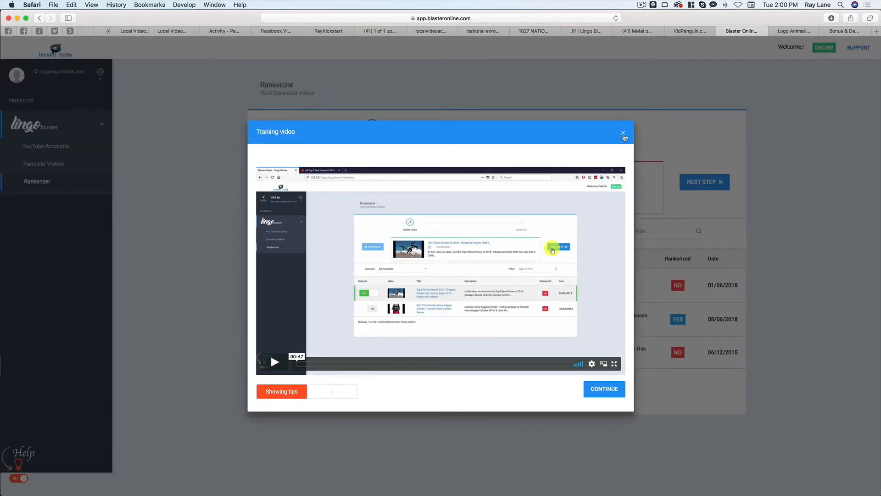
click(623, 133)
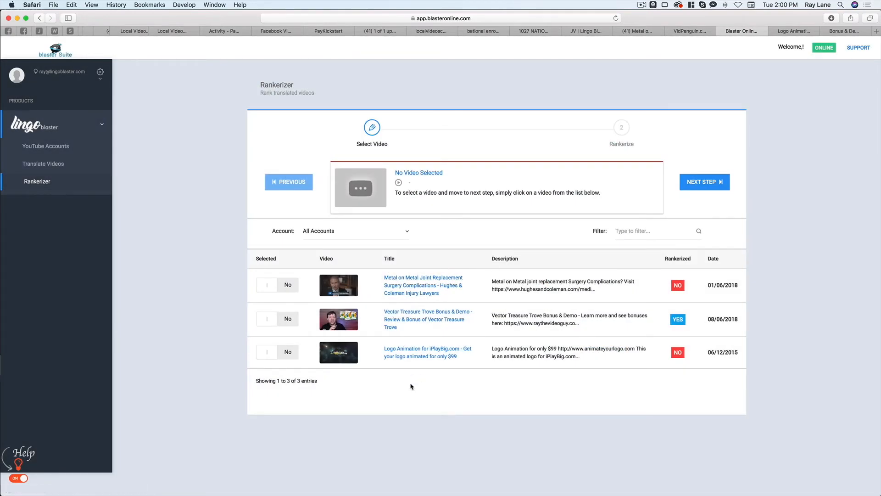
mouse_move(490, 358)
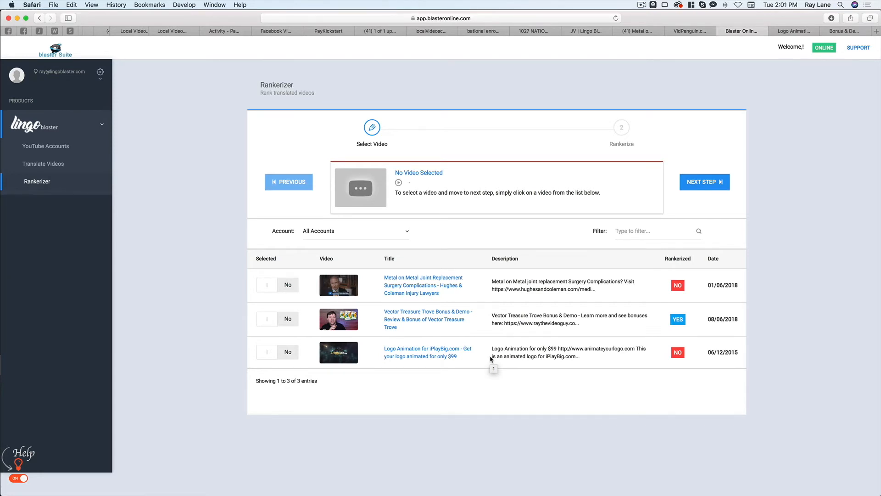
mouse_move(484, 373)
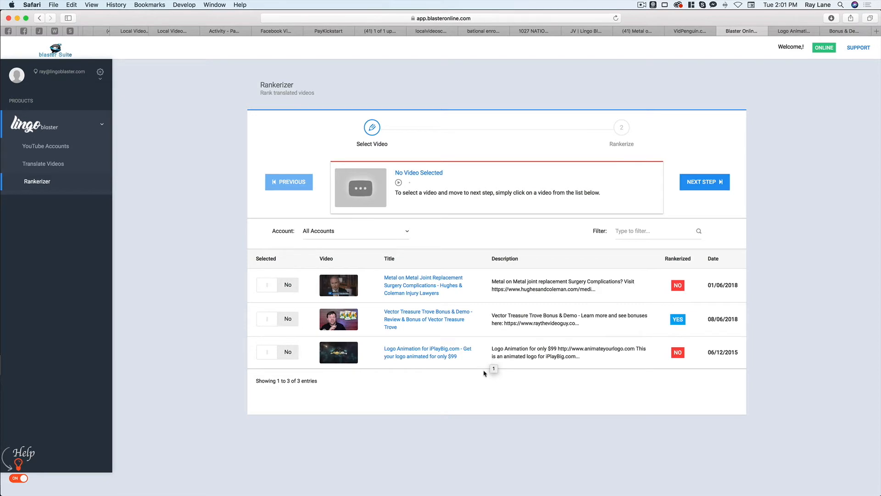
mouse_move(477, 370)
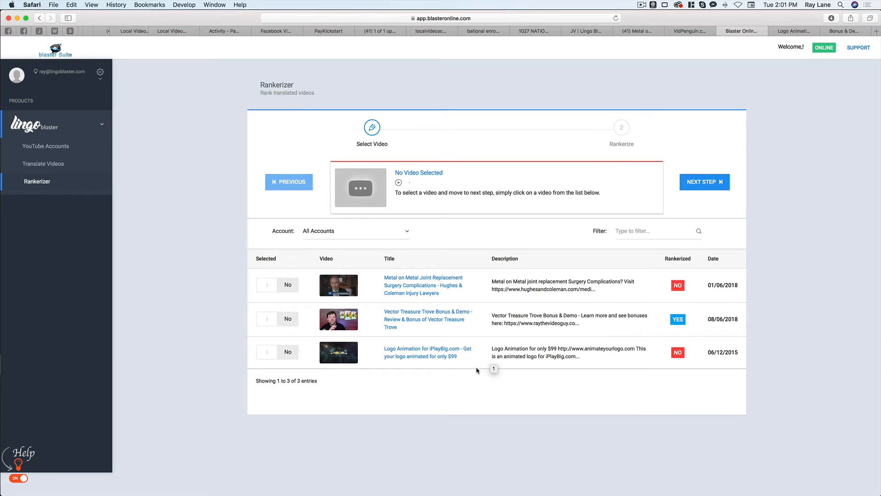
mouse_move(298, 372)
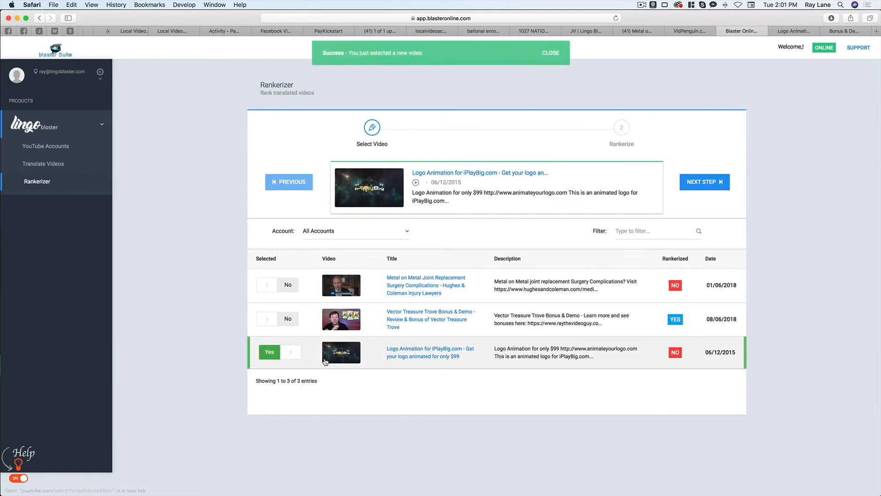
click(550, 53)
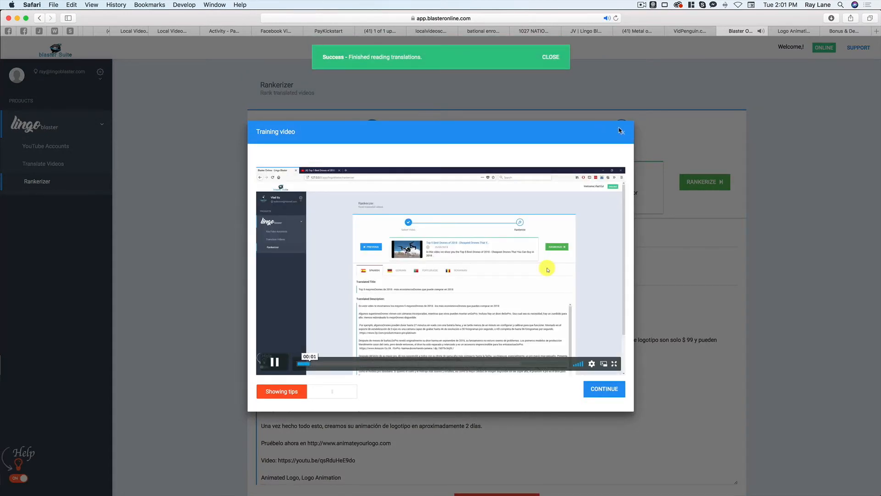
Rankerize the video, confirm the ranking warning, and view it on YouTube
click(621, 132)
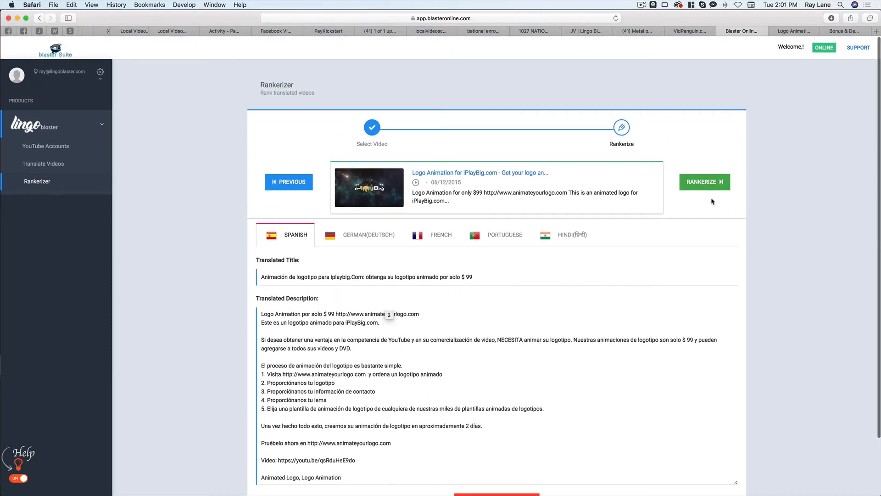
click(703, 182)
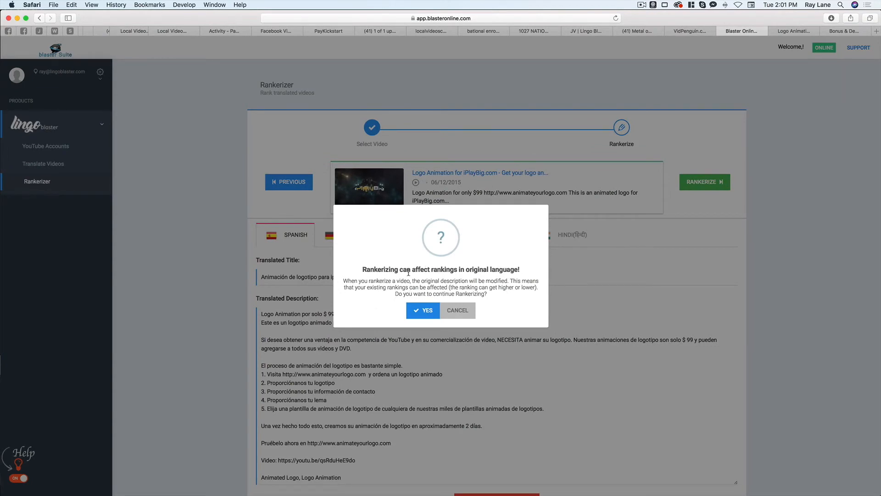
mouse_move(422, 276)
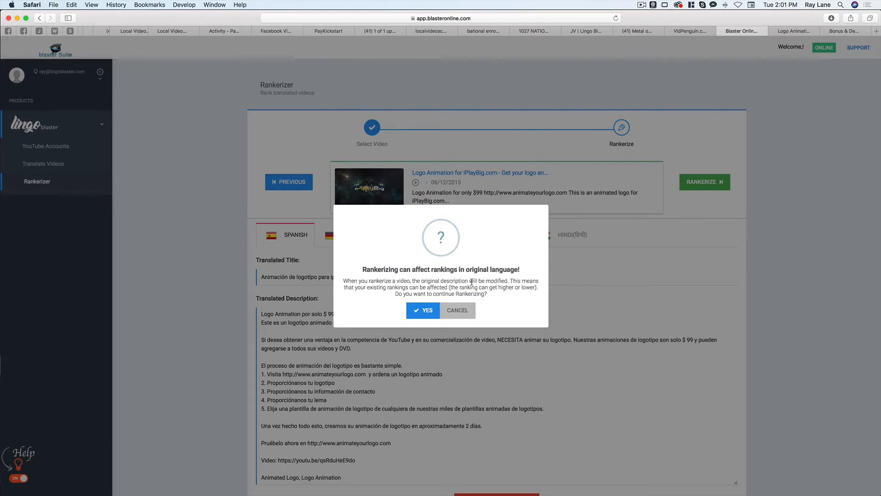
mouse_move(470, 293)
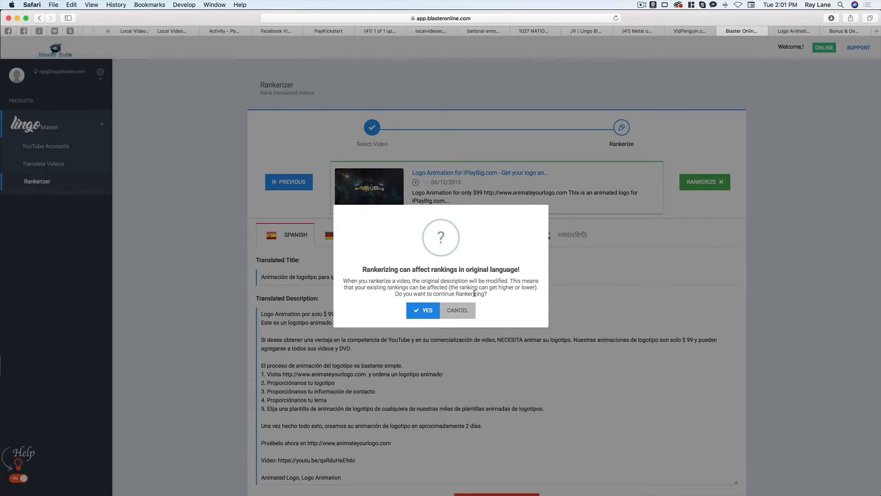
mouse_move(533, 280)
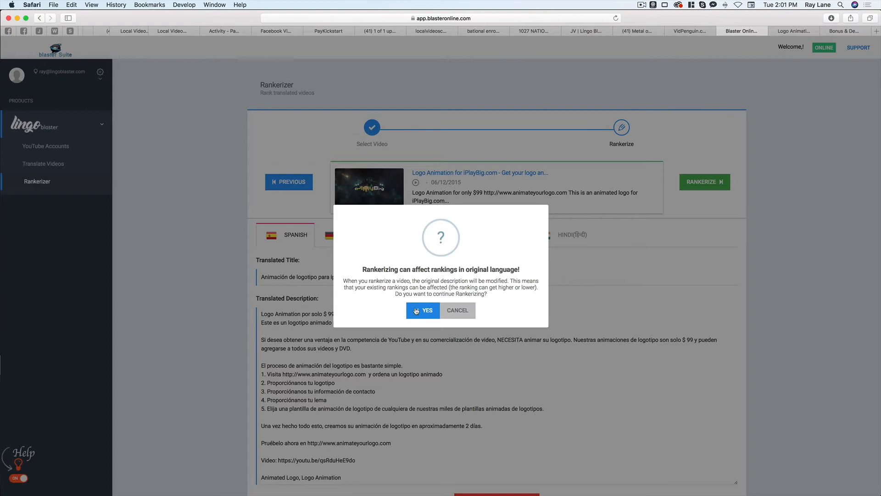
mouse_move(440, 279)
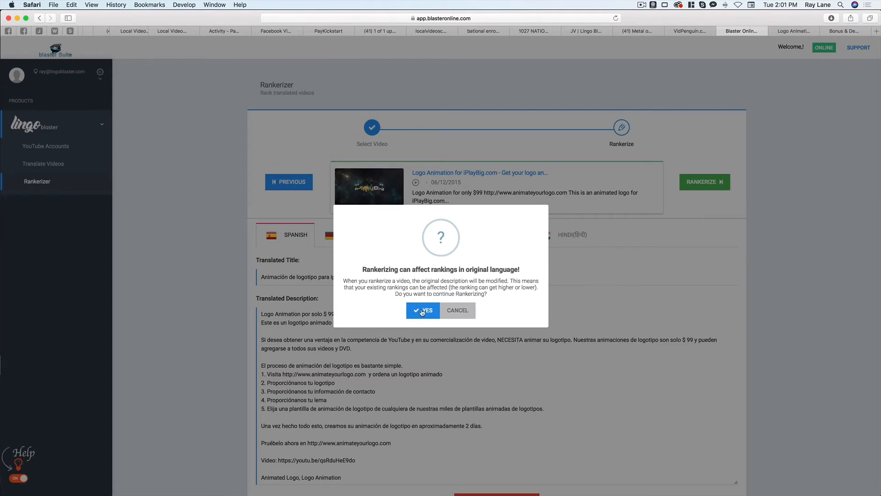
click(422, 310)
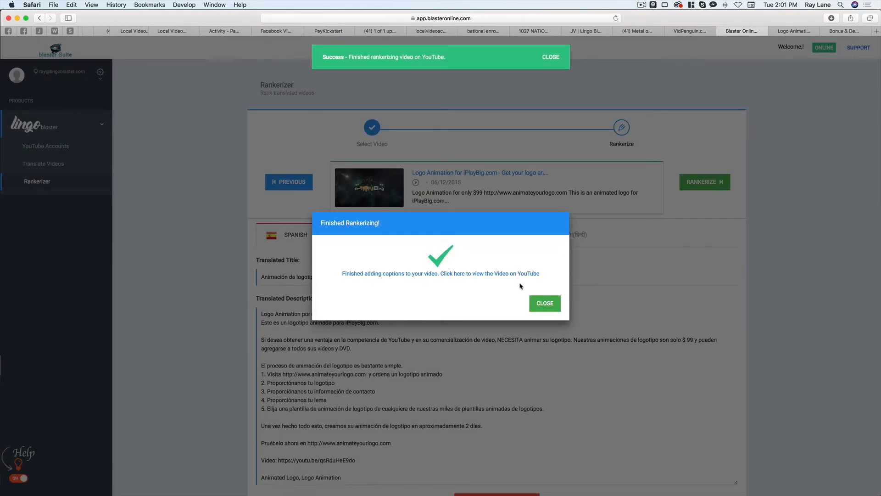
click(543, 303)
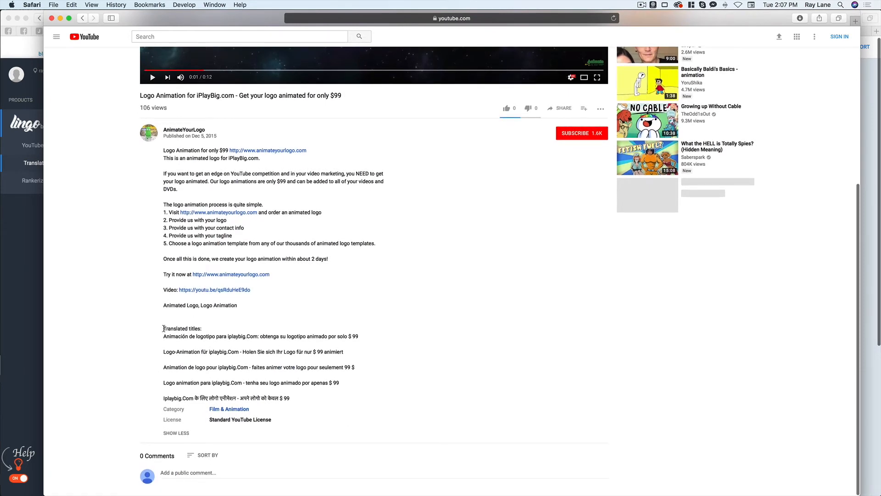
Highlight the five translated titles in the video description, then head to the Lingo Blaster sales page
drag(163, 328, 341, 409)
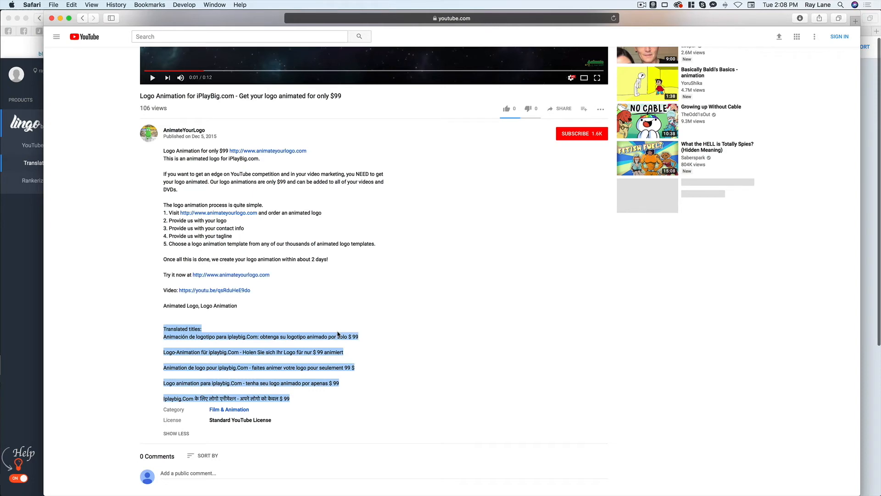
mouse_move(291, 319)
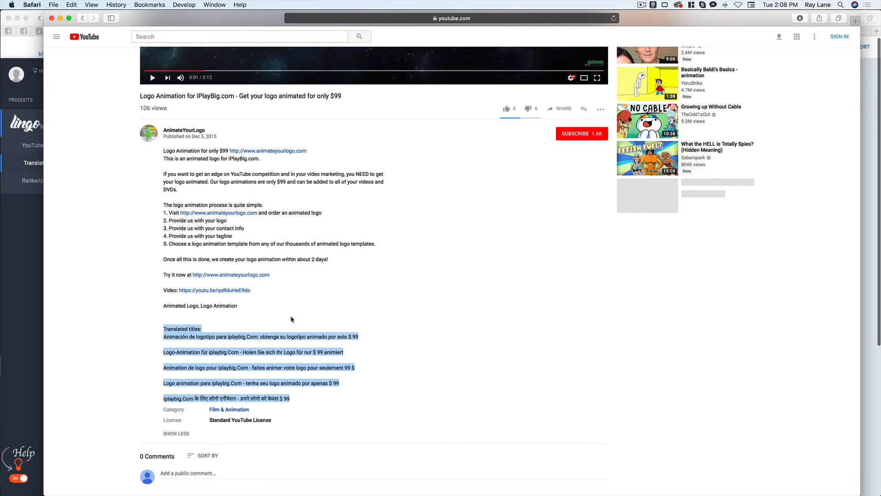
scroll(down, 3)
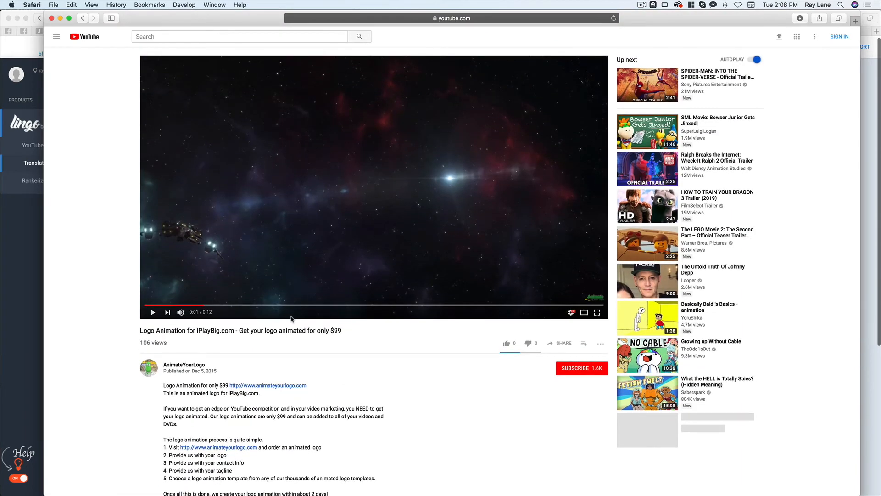
click(741, 30)
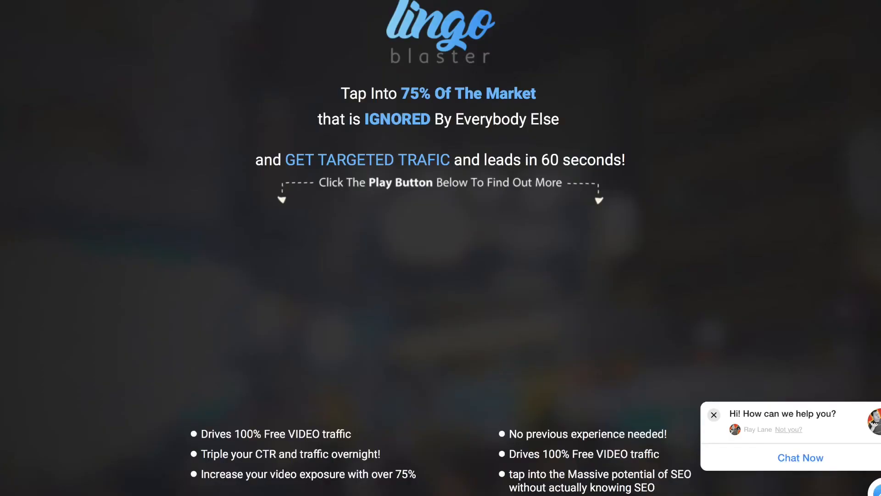
Scroll past the foreign-language YouTube search pitch and traffic stats to the early bird bonuses
scroll(down, 3)
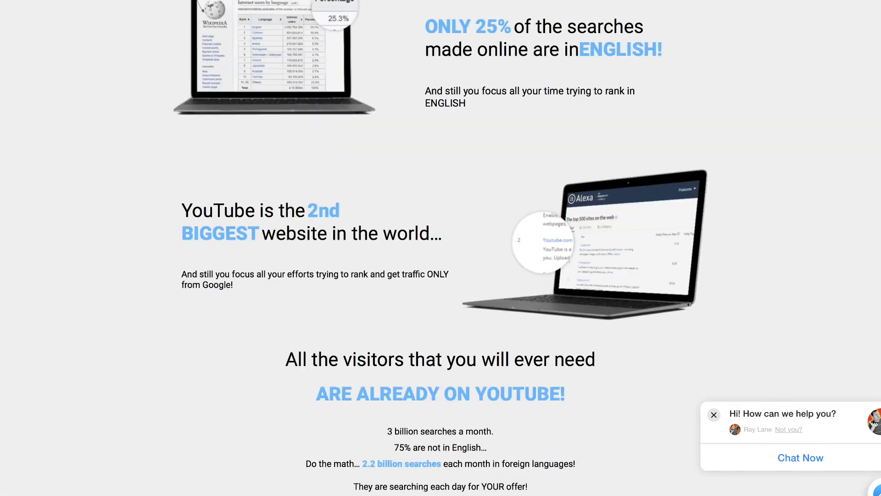
scroll(down, 3)
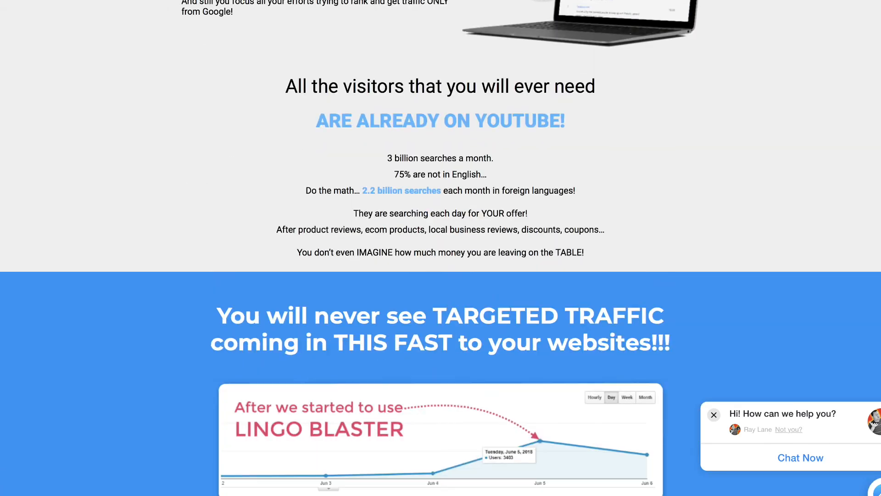
scroll(down, 3)
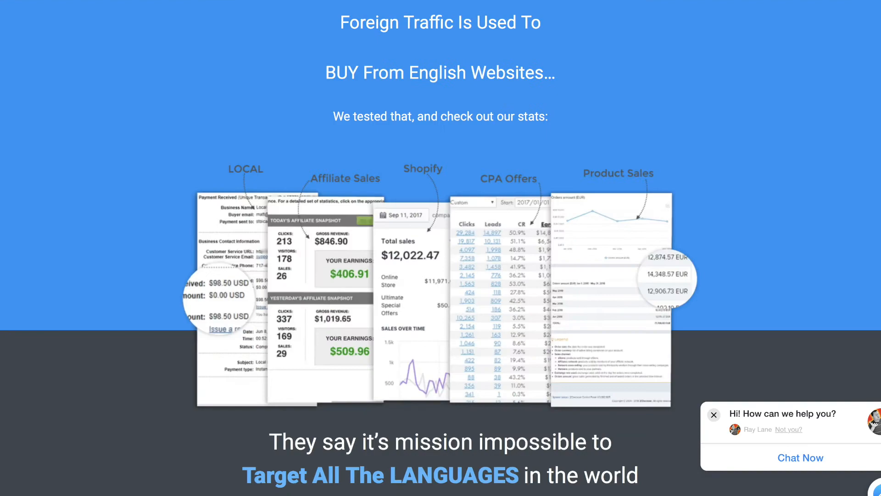
scroll(down, 3)
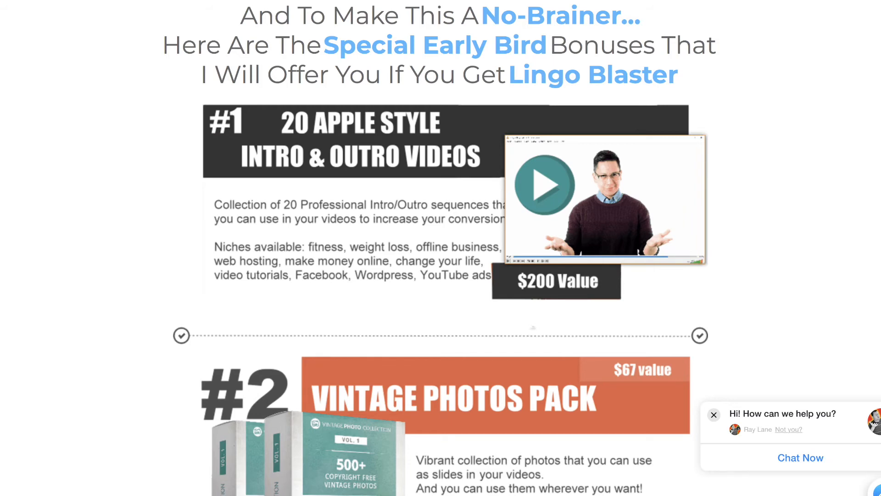
Scroll through bonuses #1 to #7: intro/outro videos, vintage photos, images, music loops, Viking Marketing Series
scroll(down, 3)
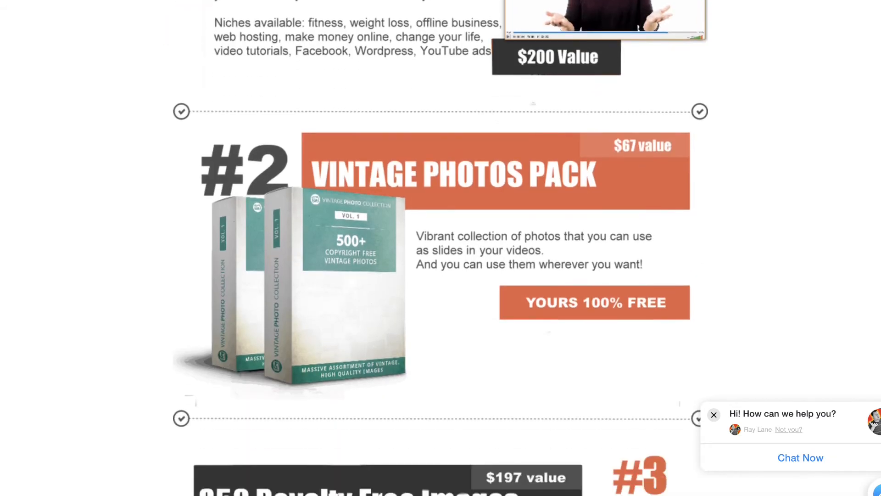
scroll(down, 3)
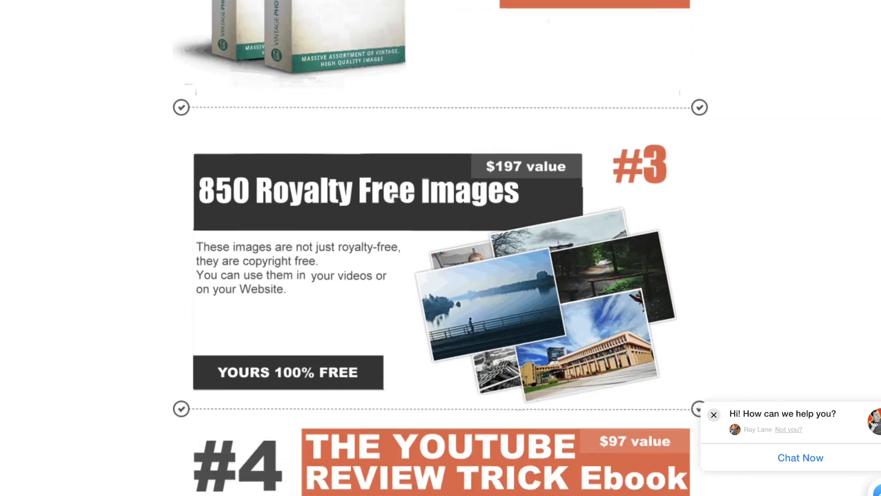
scroll(down, 3)
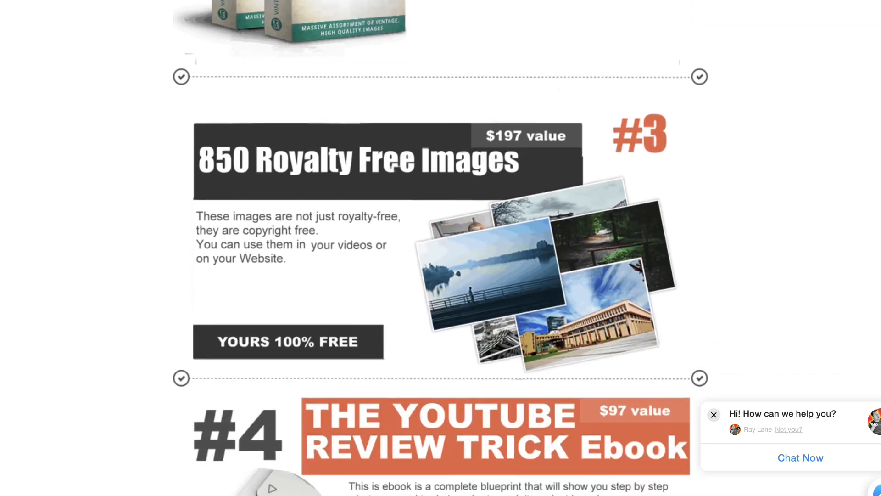
scroll(down, 3)
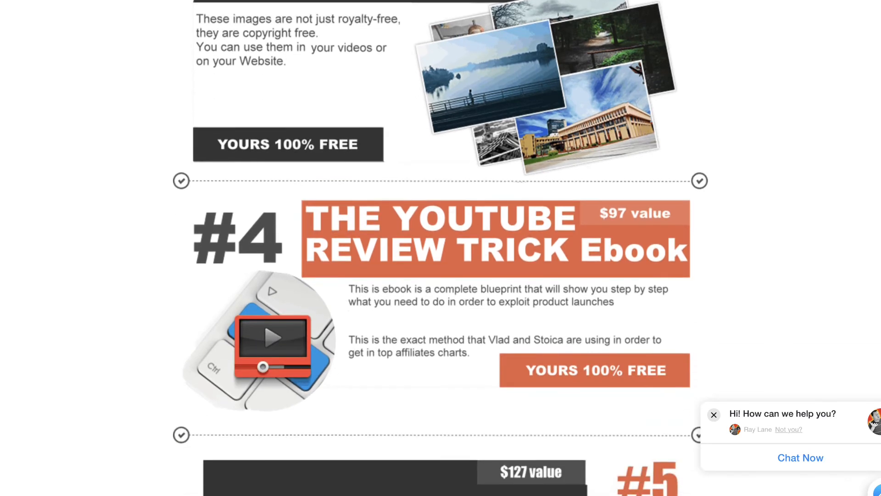
scroll(down, 3)
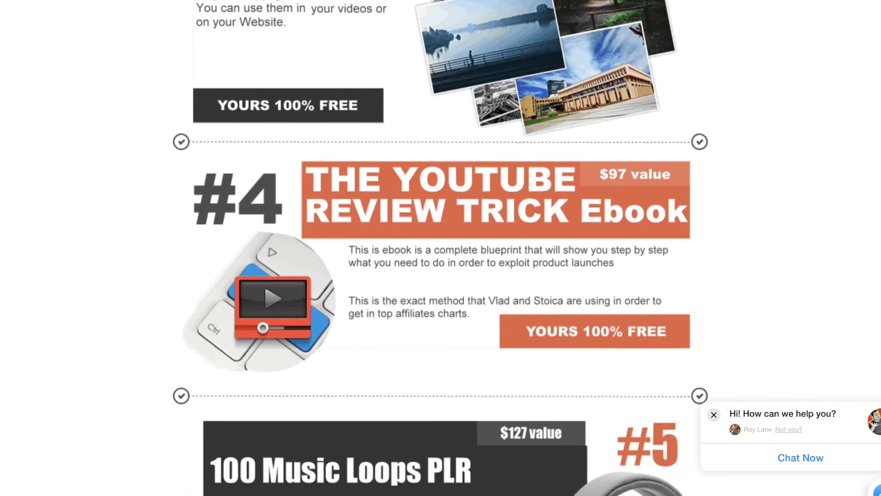
scroll(down, 3)
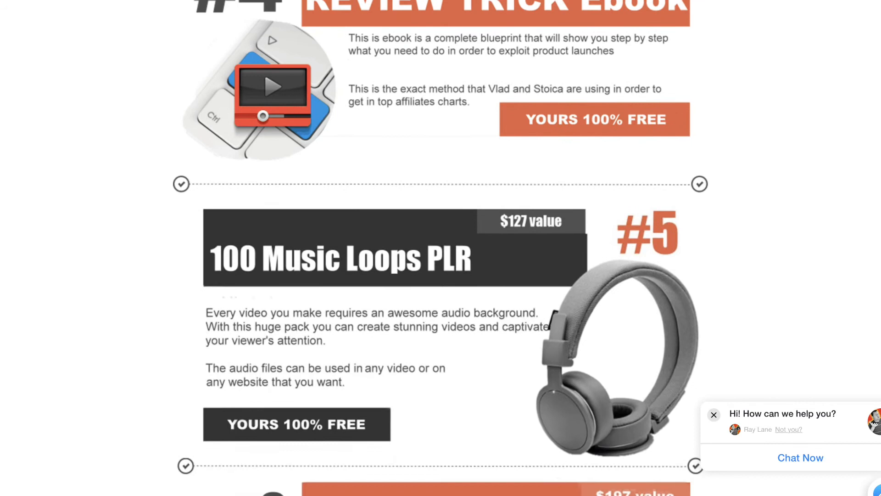
scroll(down, 3)
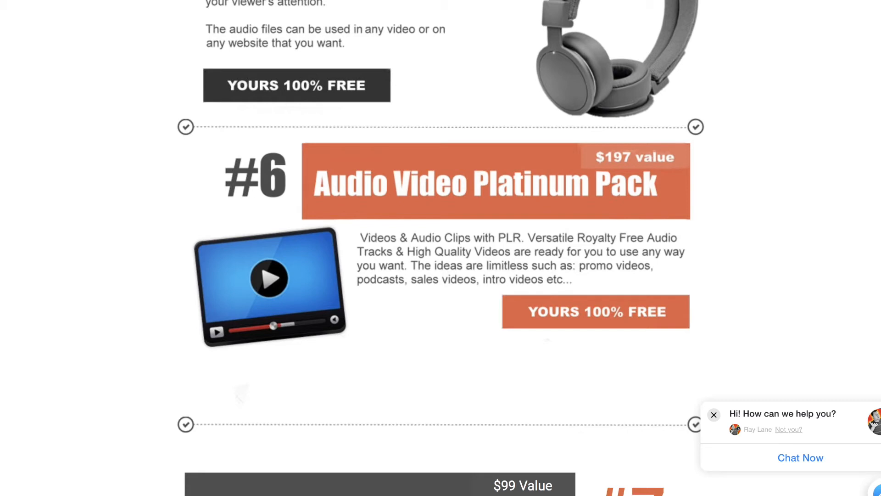
scroll(down, 3)
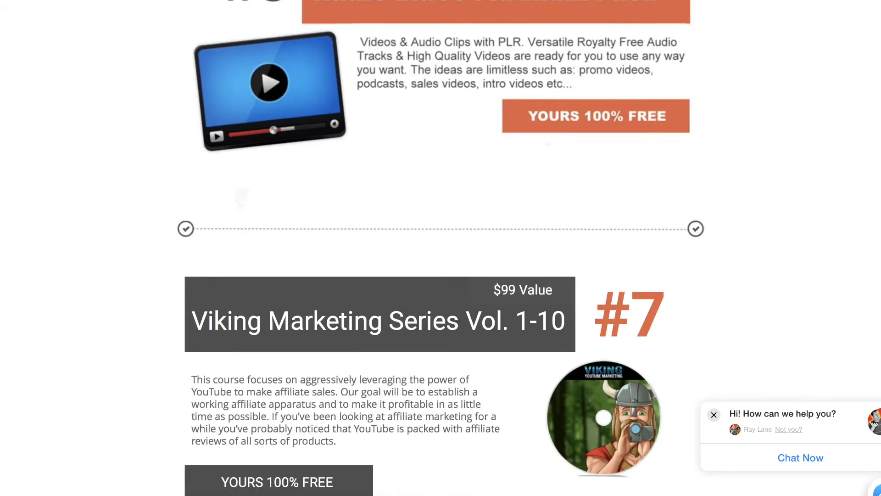
scroll(down, 3)
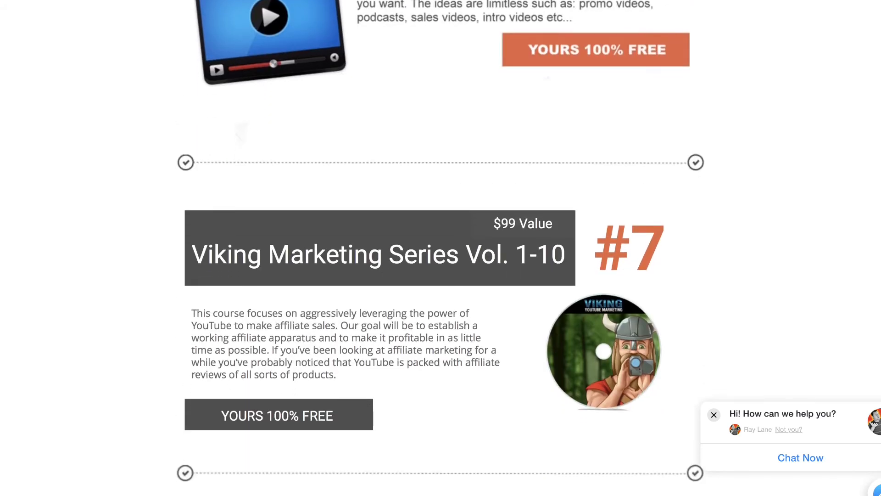
scroll(down, 3)
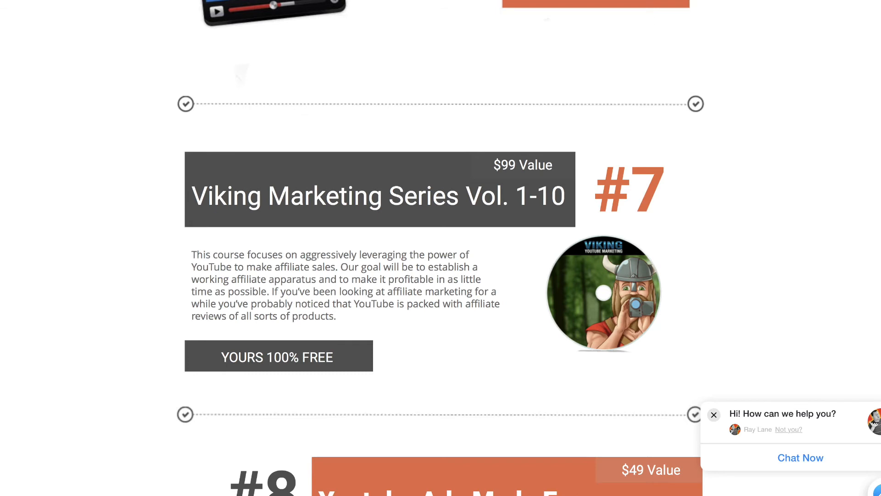
Scroll past bonuses #8 through #10 to the Pro upgrade bonuses led by Tube Communicator
scroll(down, 3)
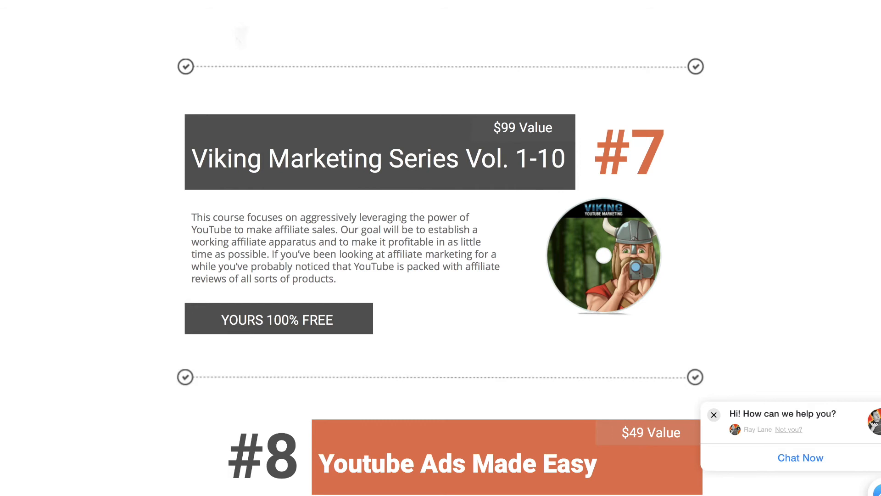
scroll(down, 3)
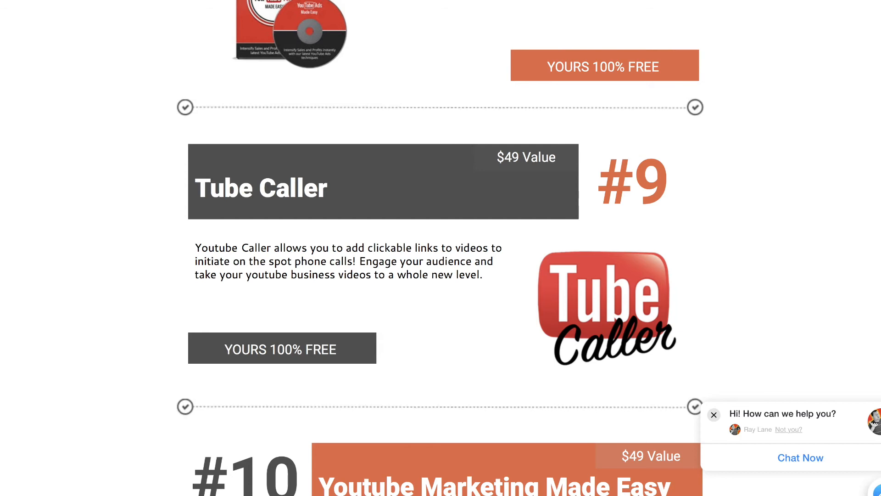
scroll(down, 3)
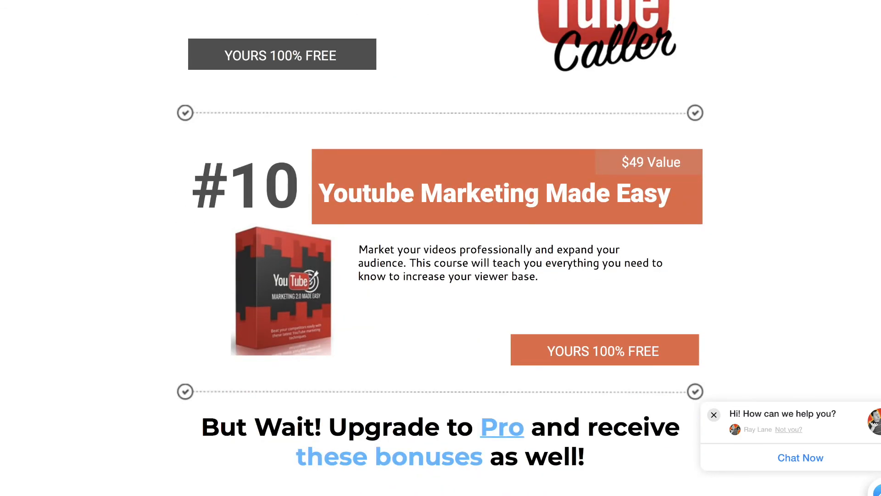
scroll(down, 3)
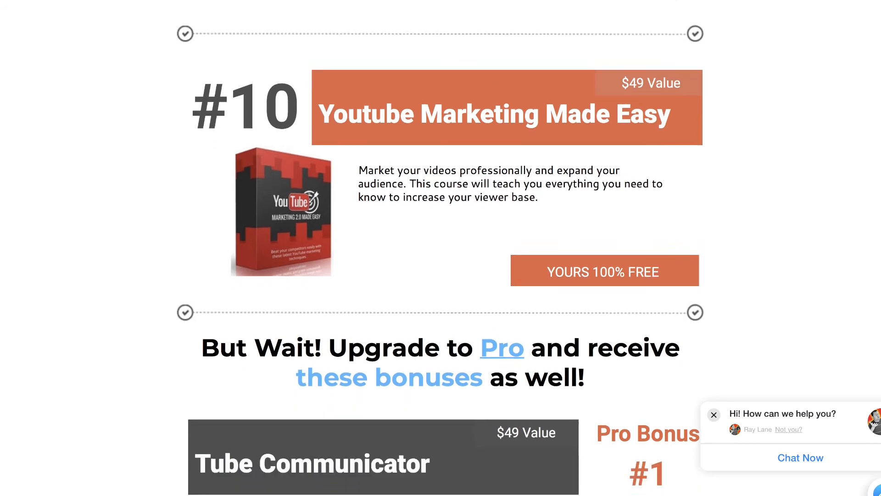
scroll(down, 3)
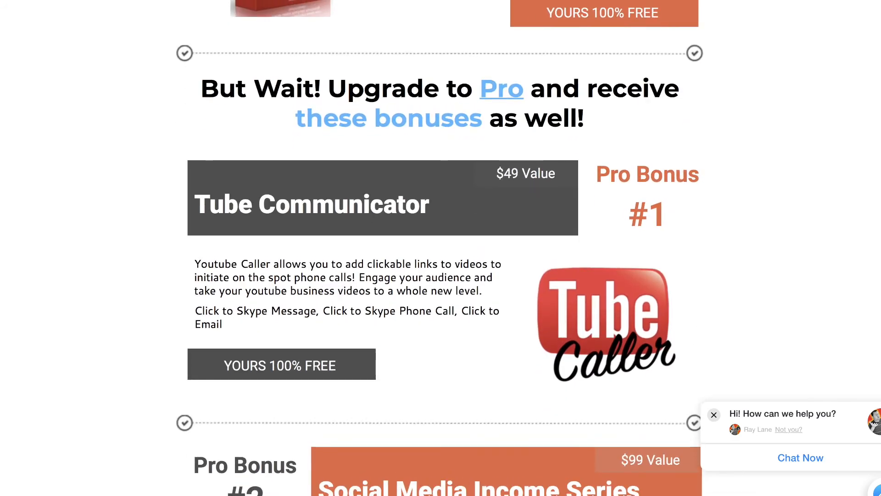
Scroll through Pro Bonus #1 and #2 to the Video Marketing Blaster and Video Spin Blaster offers
scroll(down, 3)
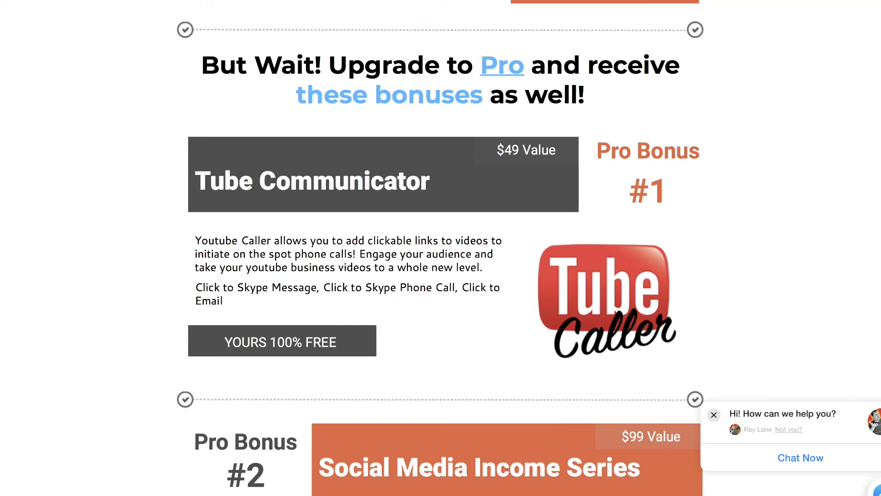
scroll(down, 3)
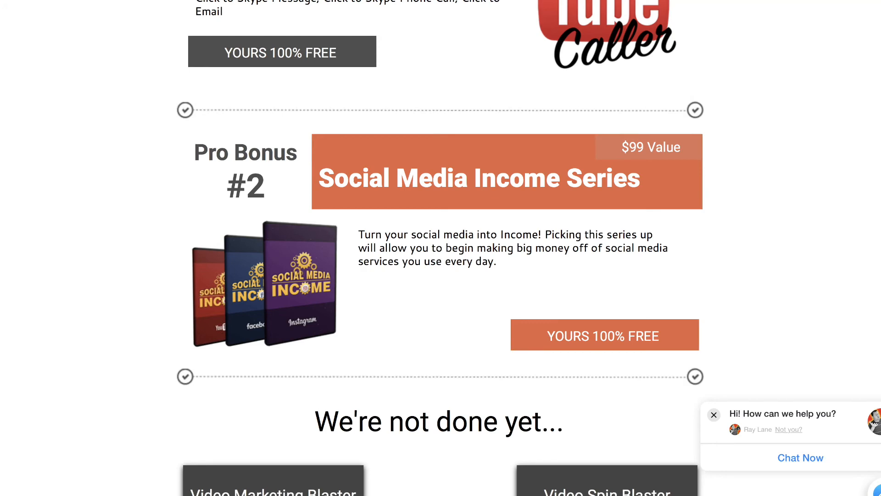
scroll(down, 3)
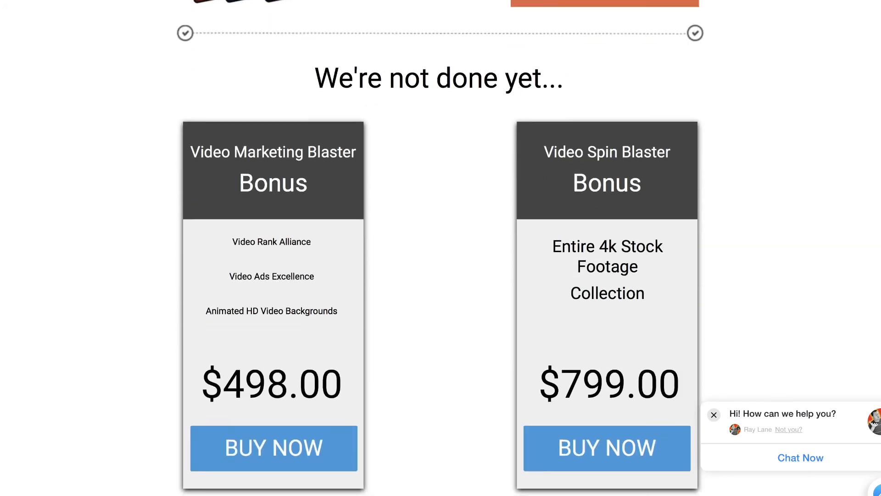
scroll(down, 3)
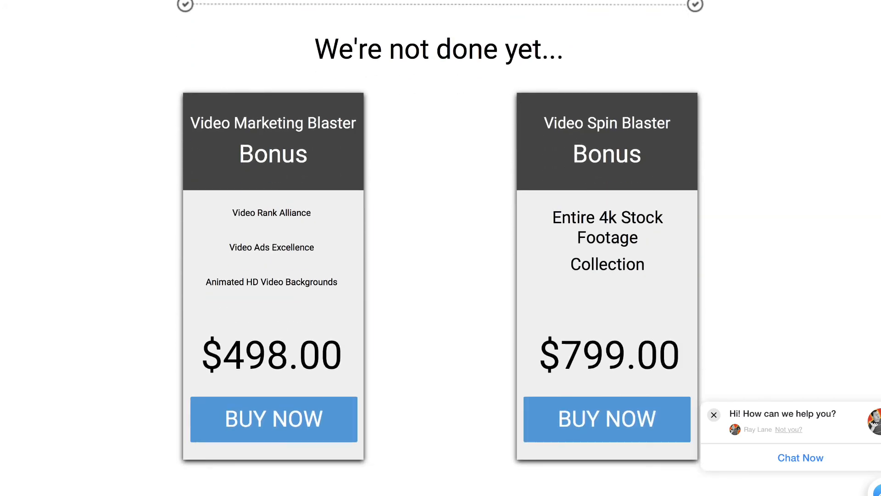